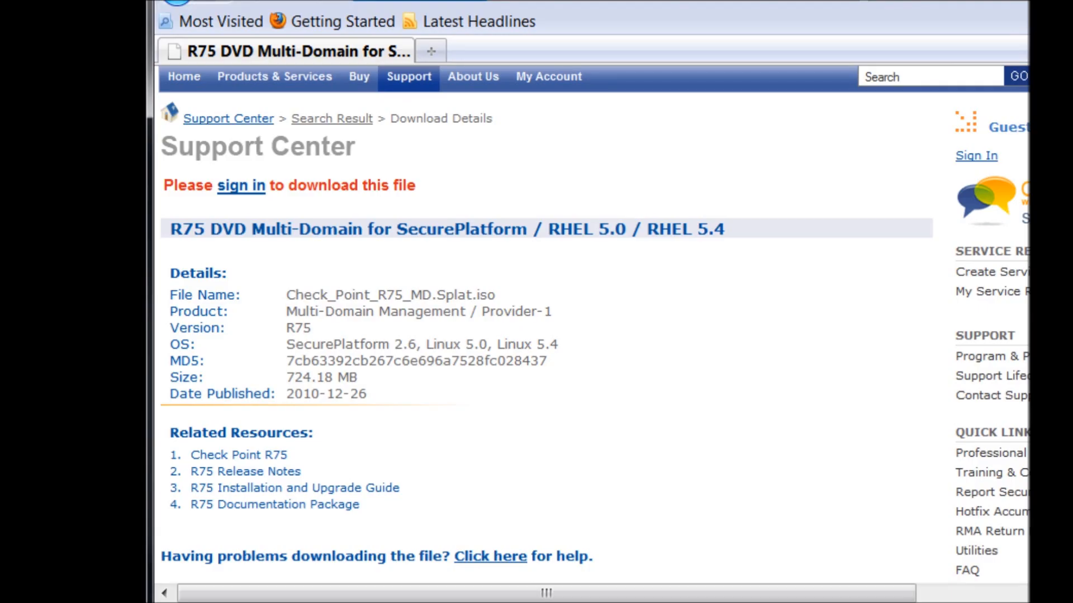
mouse_move(219, 250)
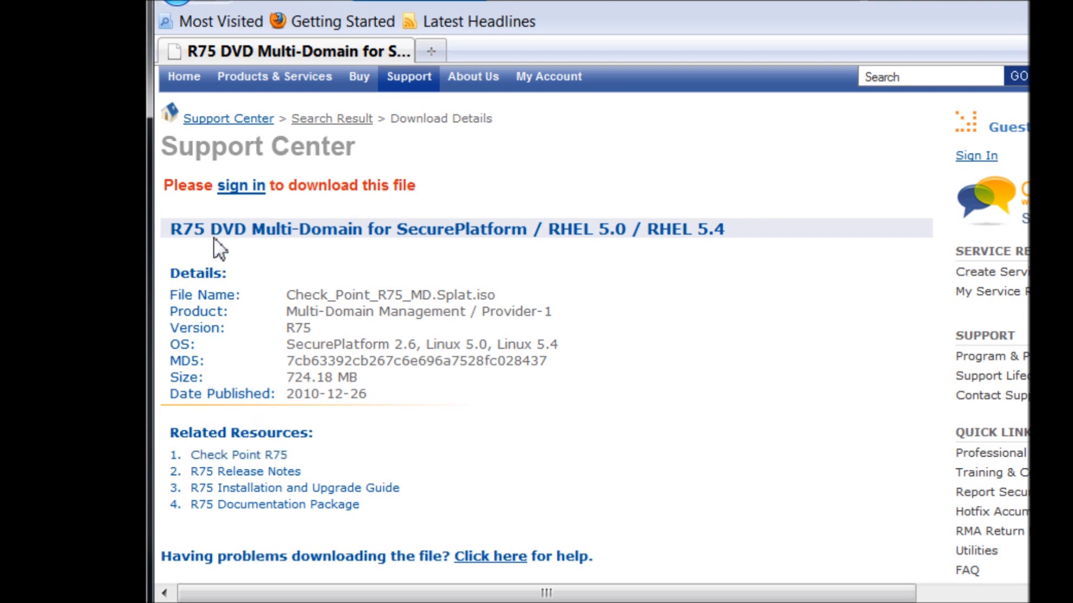
Highlight 'DVD' in the R75 Multi-Domain ISO download page title
double_click(228, 229)
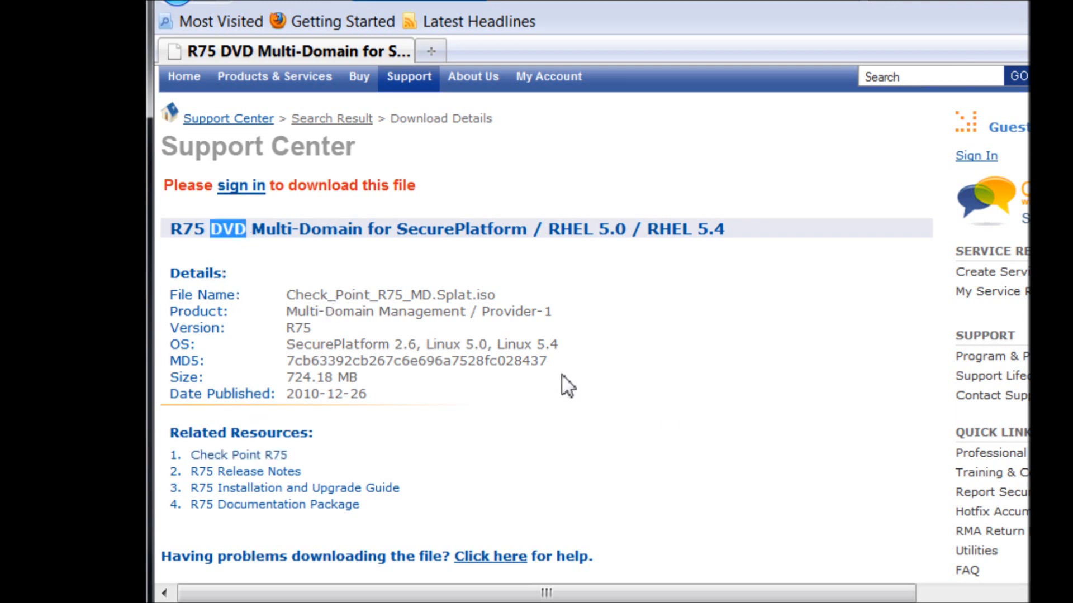
mouse_move(674, 422)
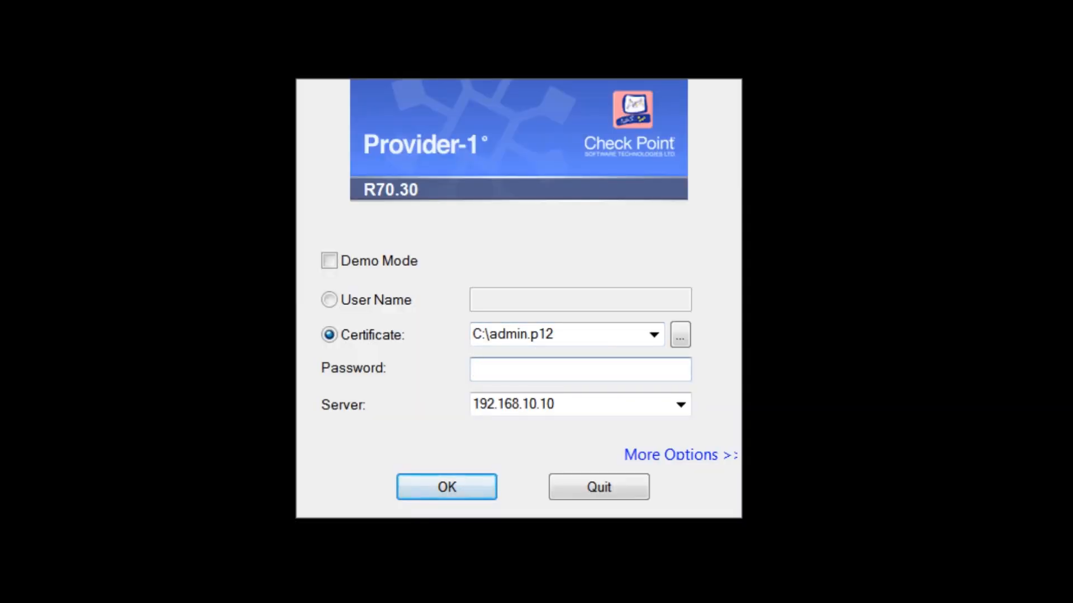
Log in to SiteManager and select CMA-Perimeter and its firewall gateway
left_click(445, 486)
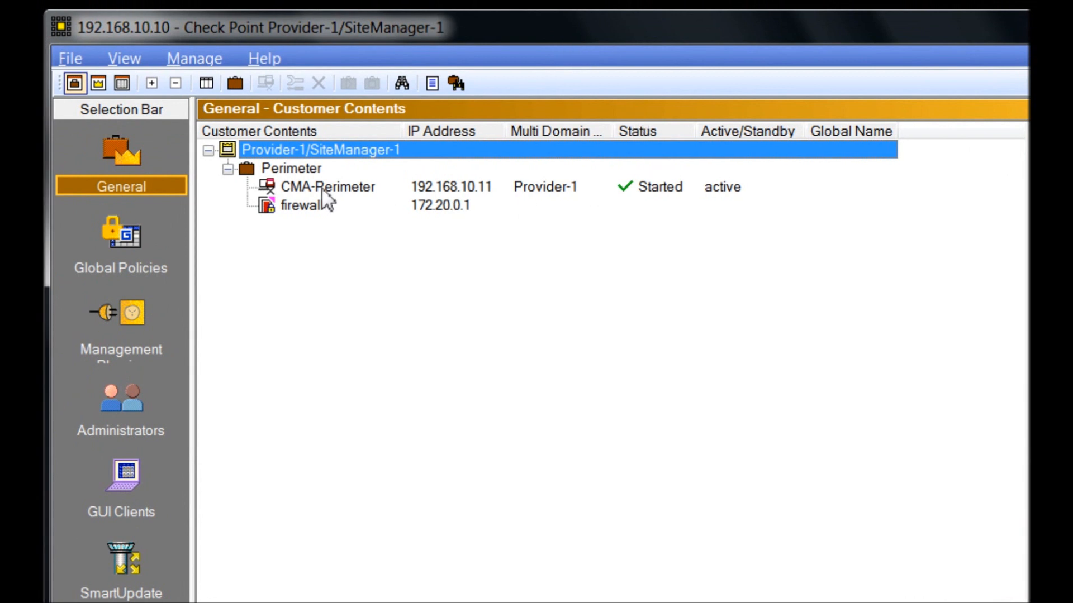
left_click(328, 186)
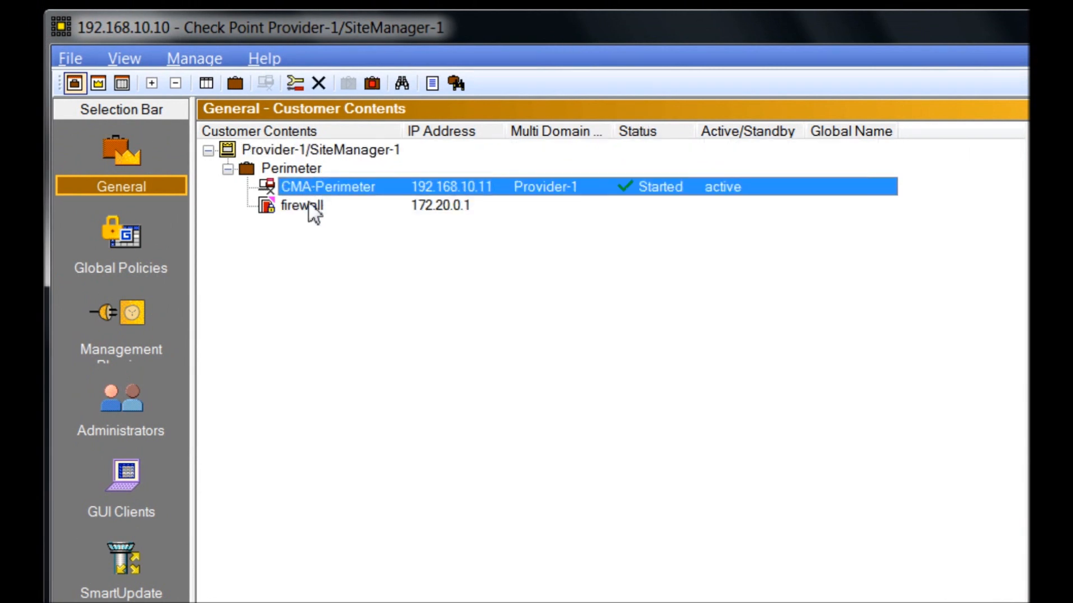
left_click(301, 205)
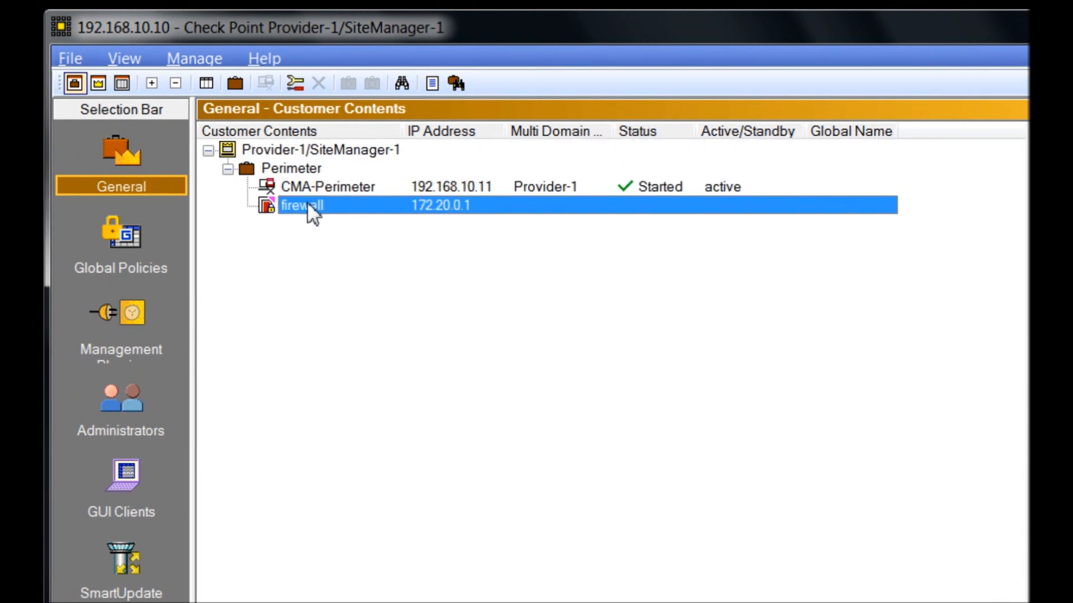
Reselect CMA-Perimeter and confirm version R70.30 in Help > About
left_click(327, 186)
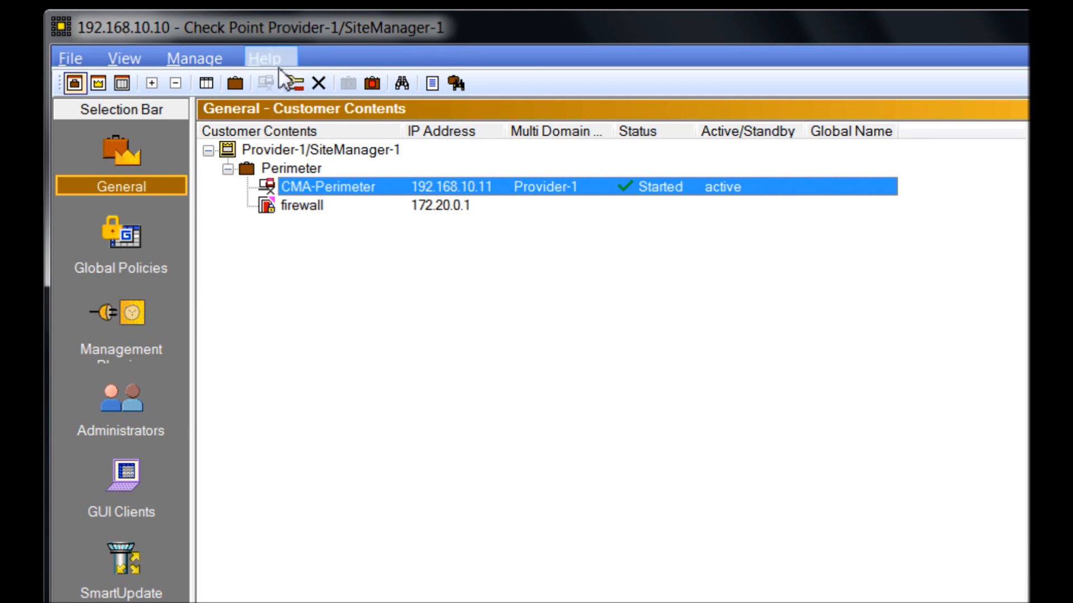
left_click(265, 57)
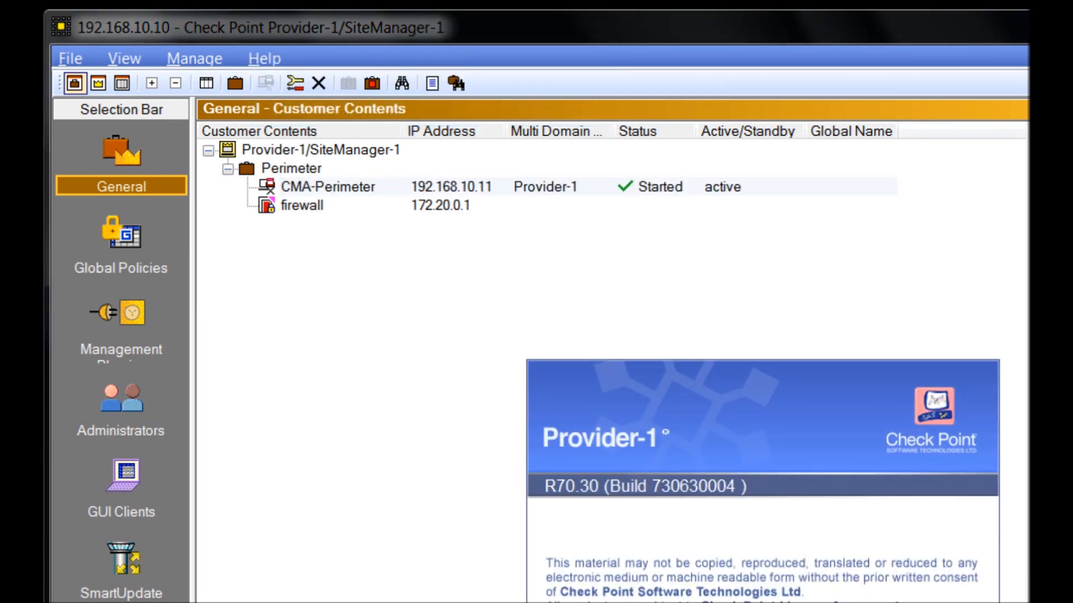
left_click(60, 27)
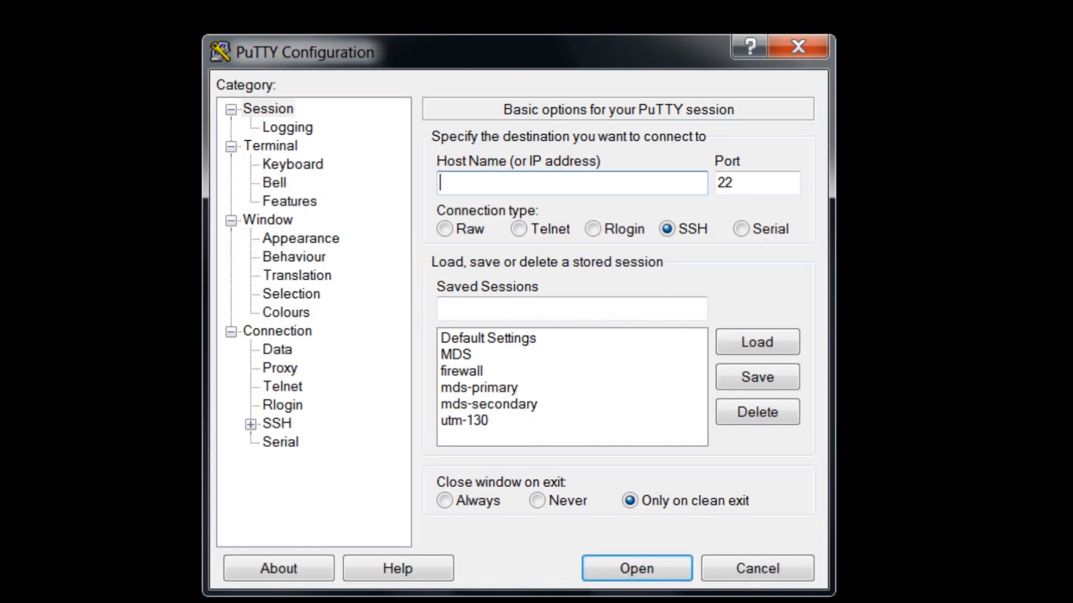
mouse_move(462, 371)
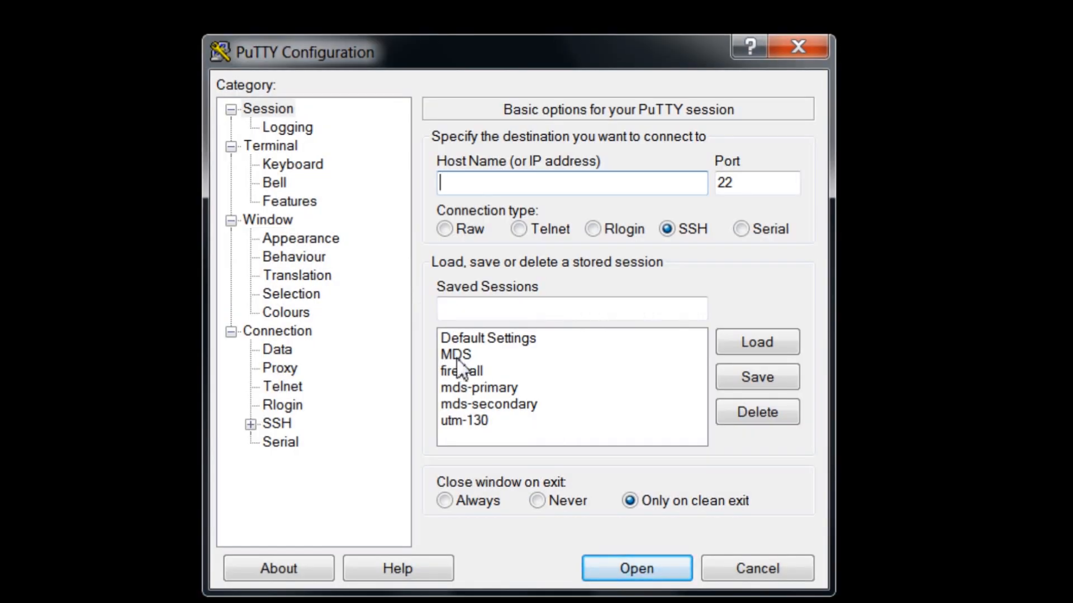
Open the saved MDS PuTTY session and log in as admin
left_click(634, 568)
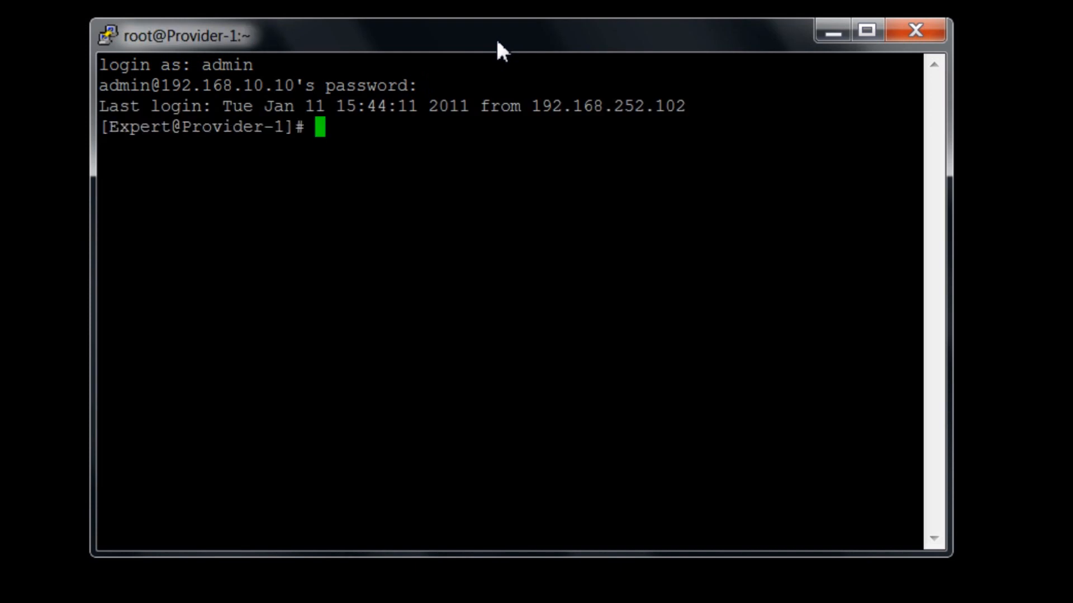
Run snapshot with a local default-named snapshot, decline proceeding, then cd to /var
type("sna")
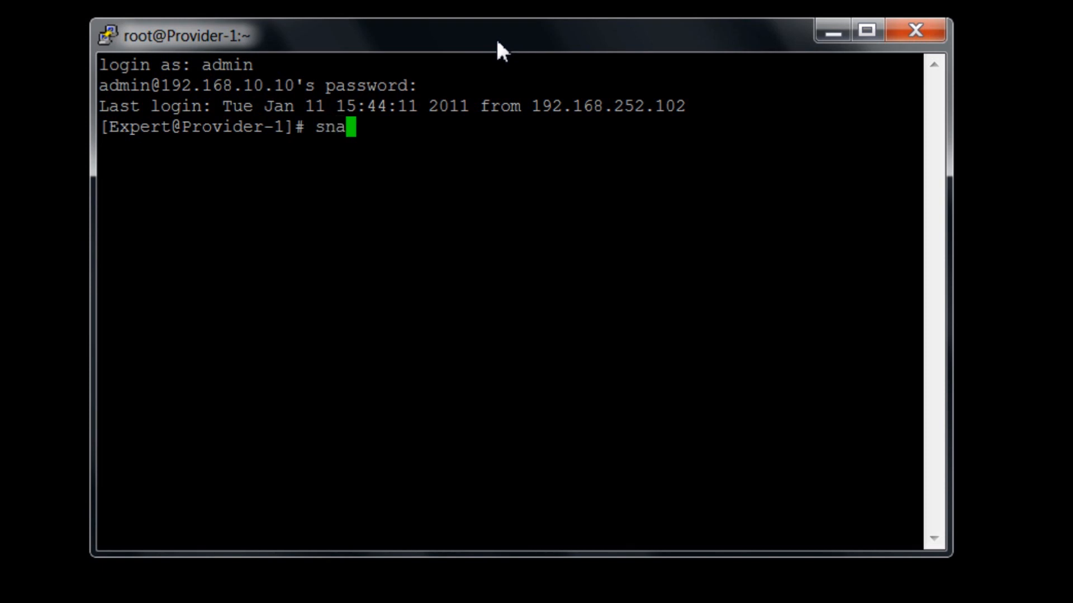
type("pshot")
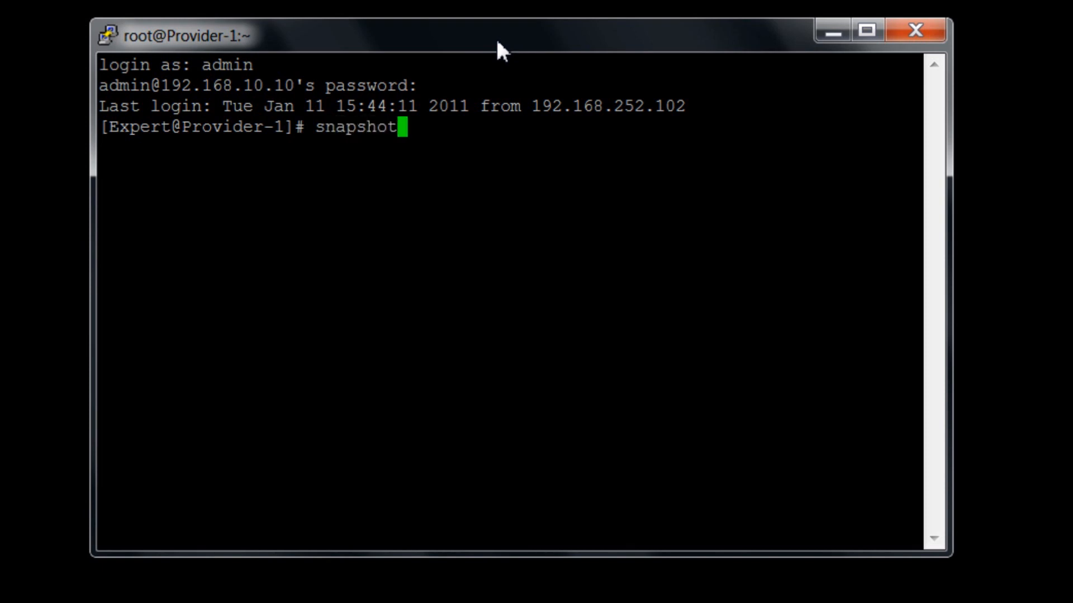
key("Return")
type("l")
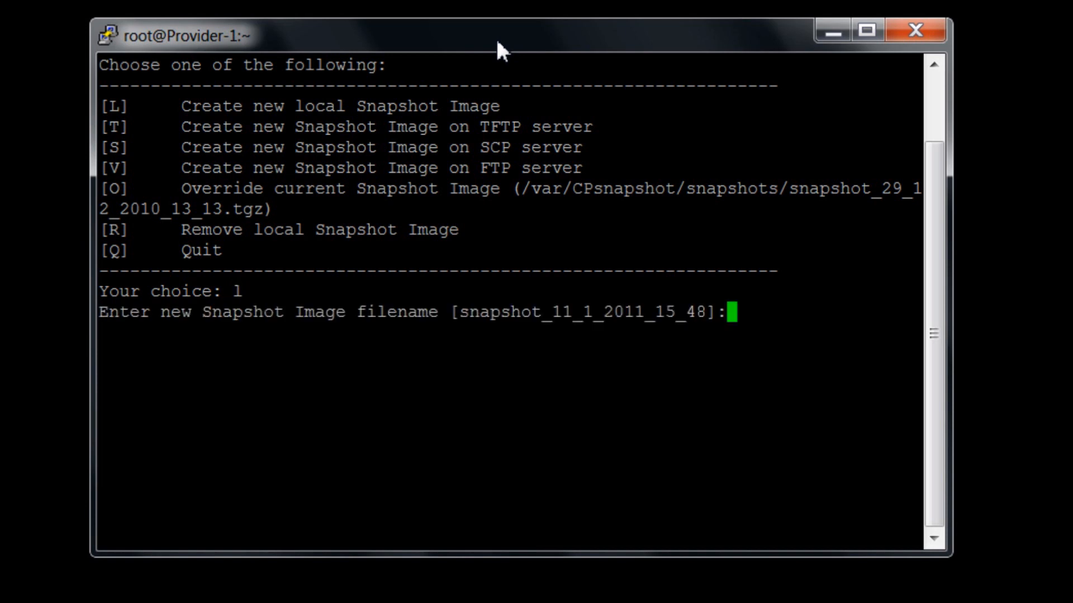
mouse_move(479, 168)
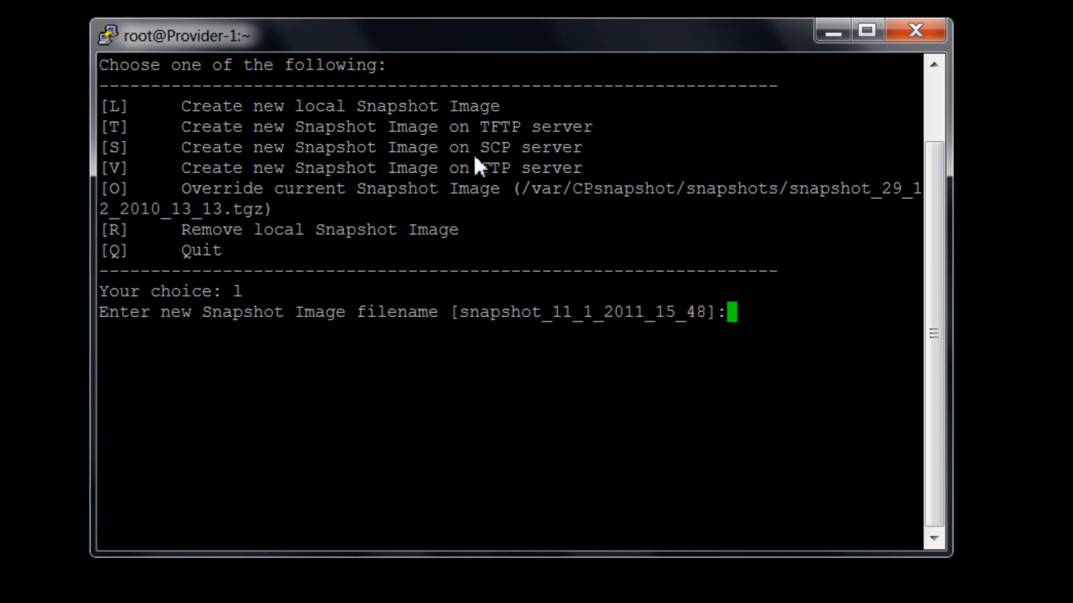
double_click(585, 312)
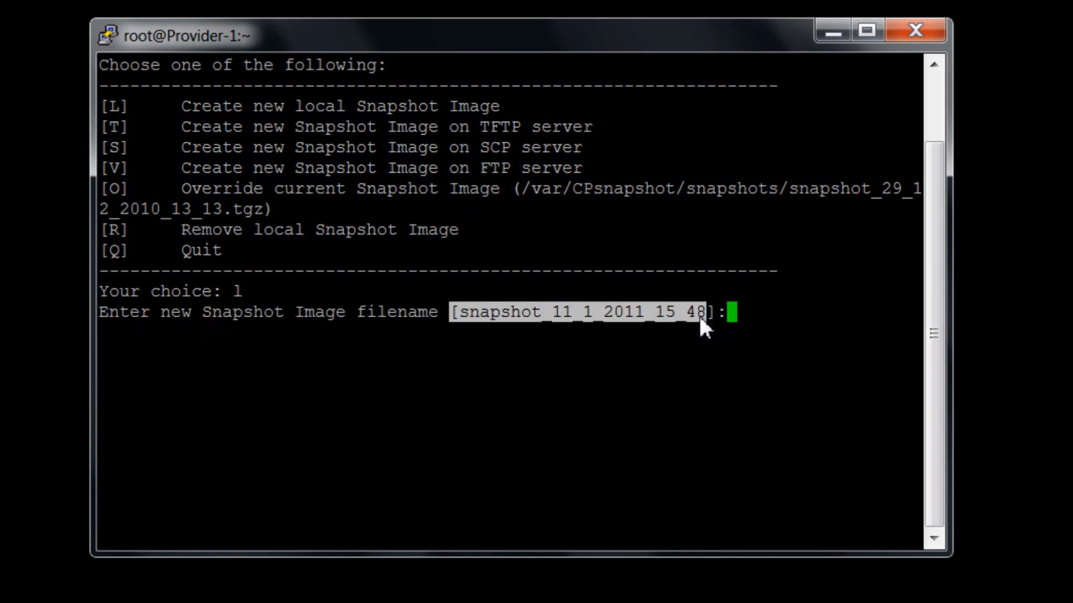
key("Return")
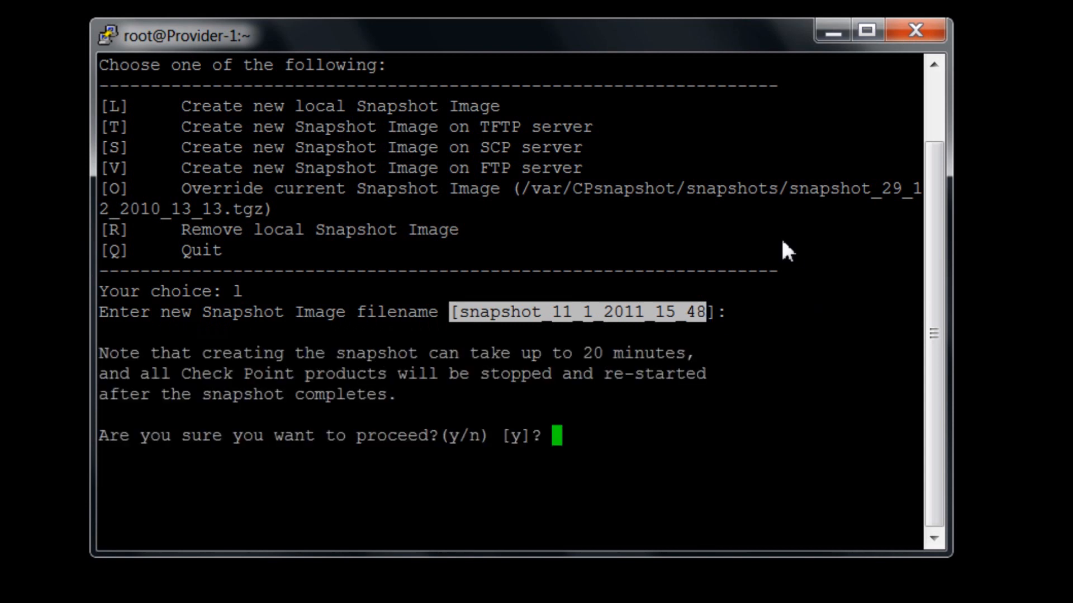
mouse_move(658, 479)
type("n")
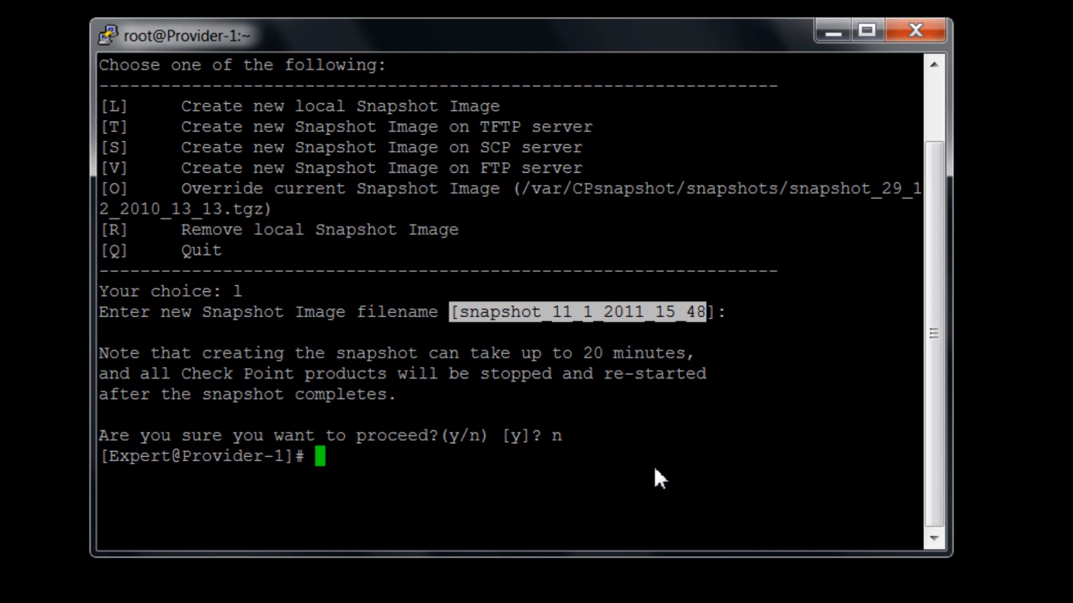
type("cd /var")
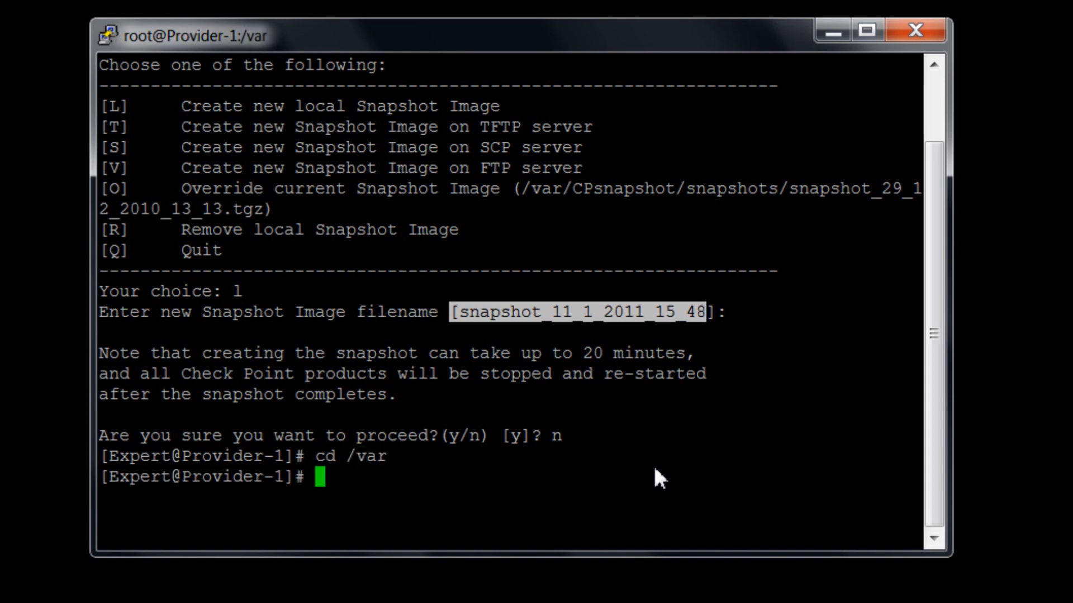
Check disk usage with df -h (57G free on /var), then change into R75
type("df-")
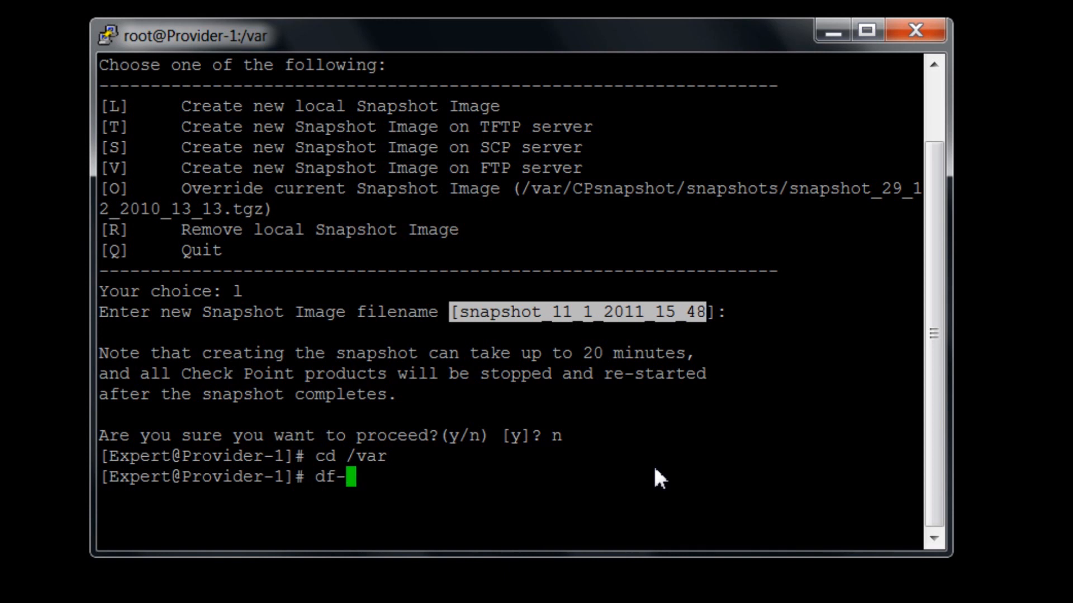
type("h")
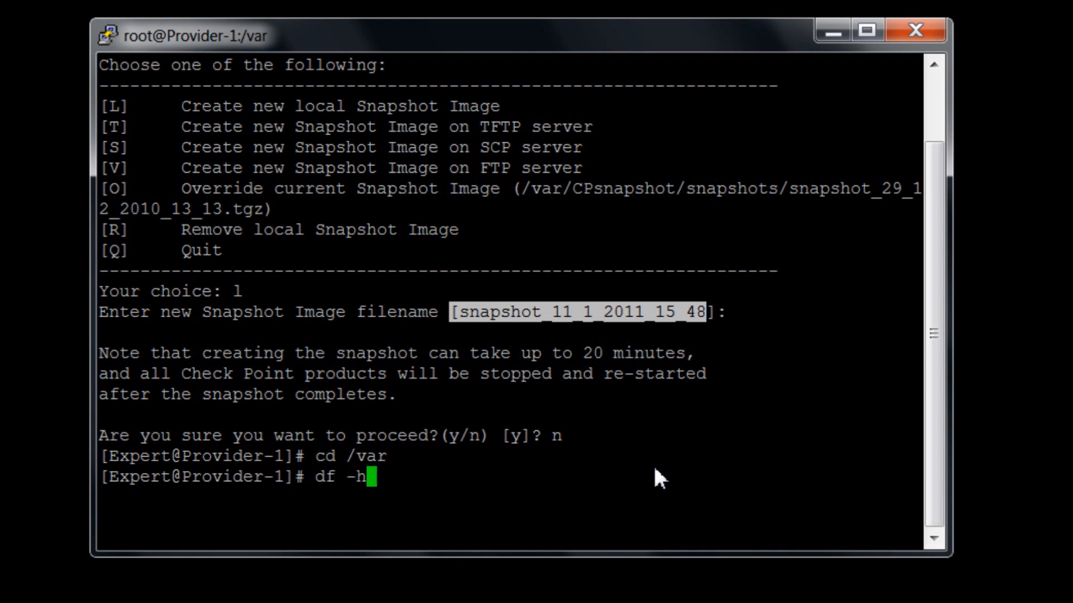
key("Return")
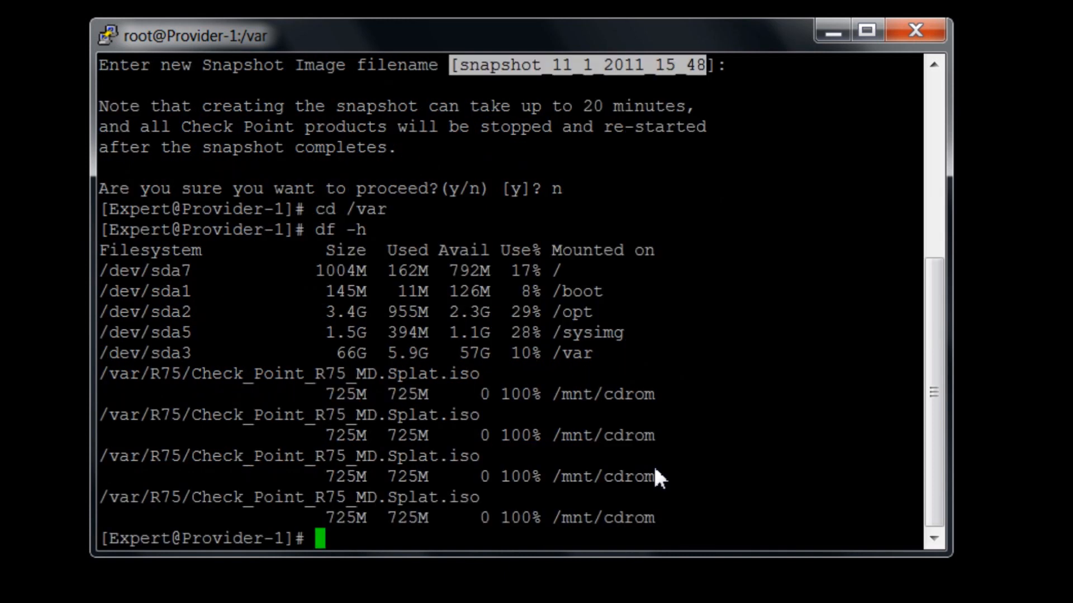
mouse_move(513, 362)
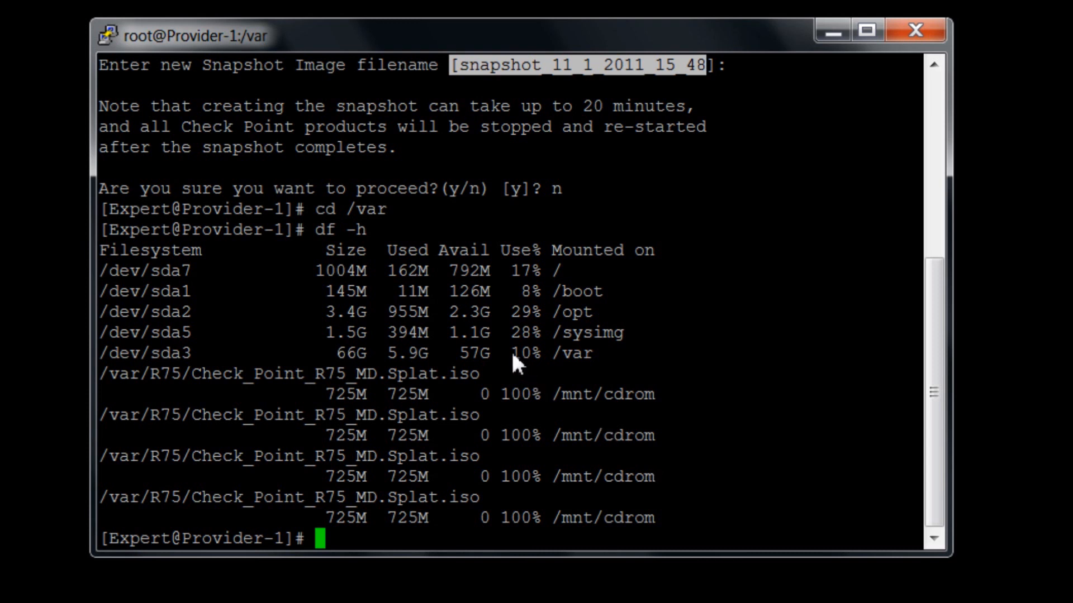
double_click(471, 353)
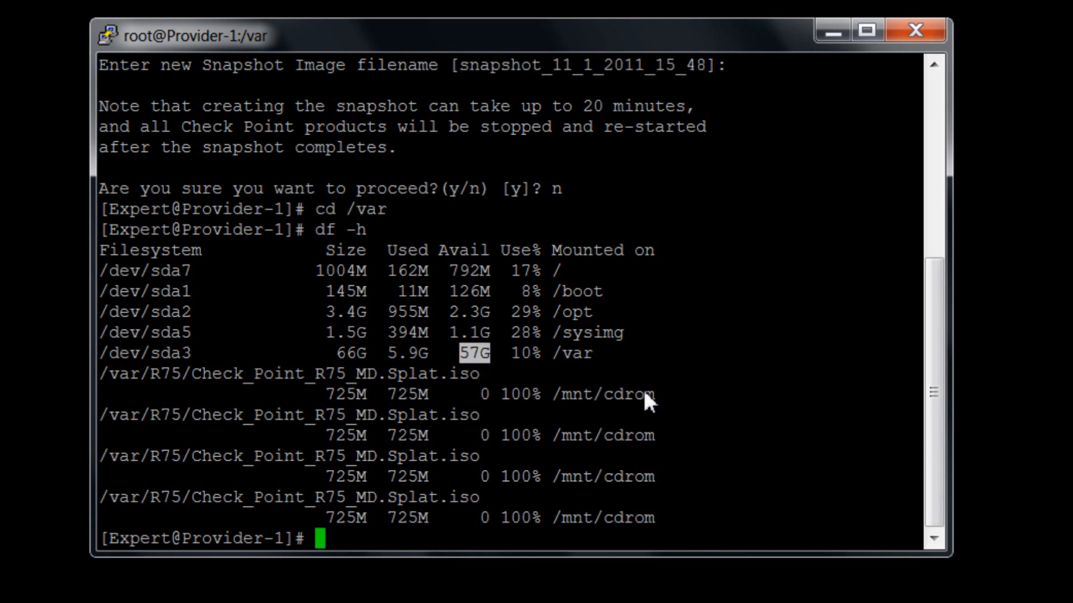
mouse_move(698, 414)
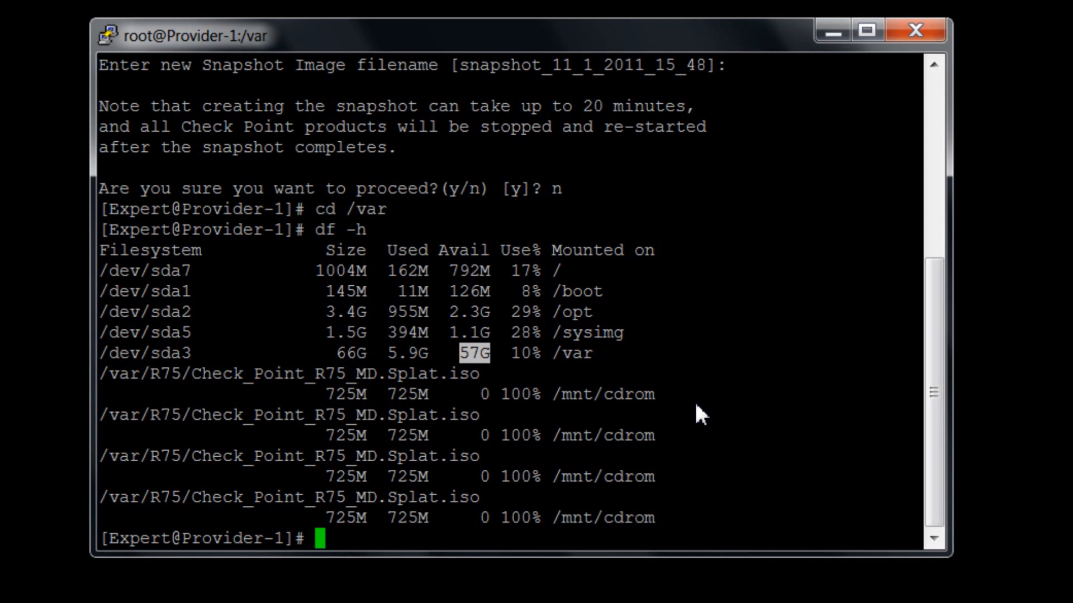
type("cd")
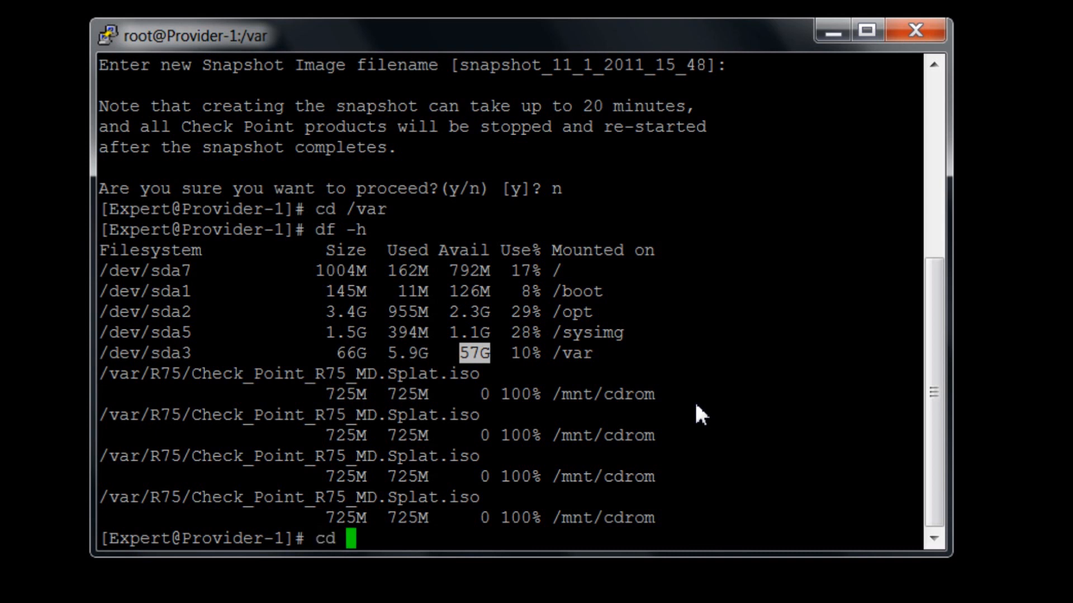
type("R75")
type("ls -la")
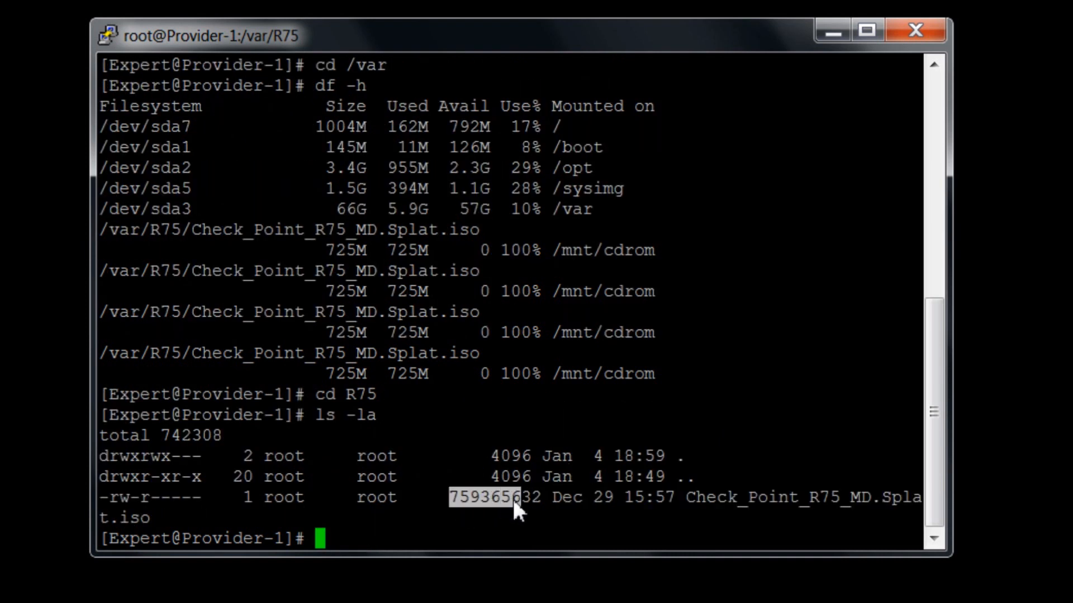
mouse_move(500, 346)
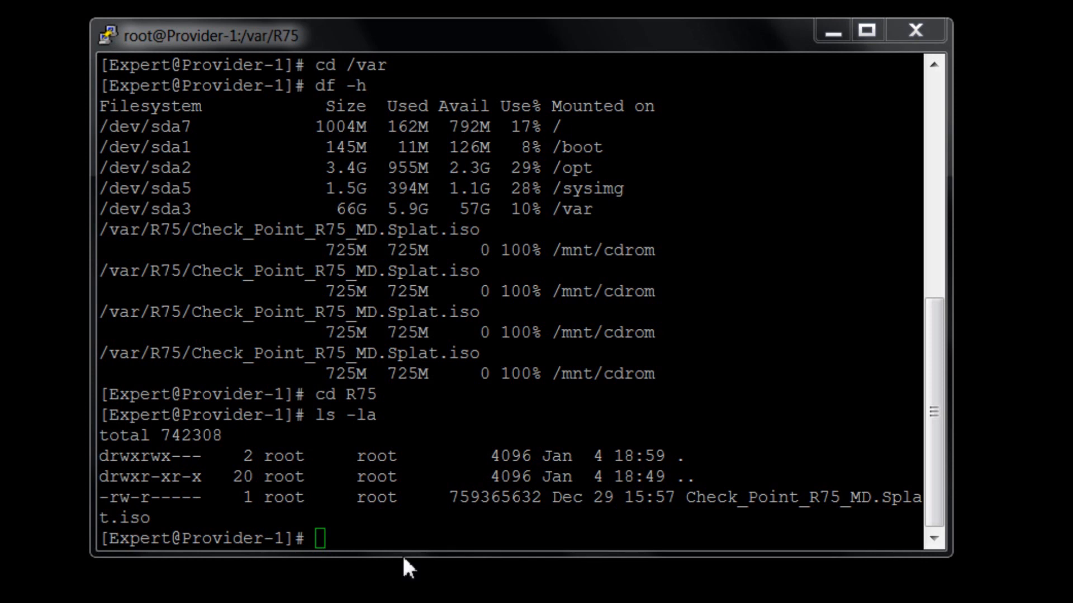
Loop-mount Check_Point_R75_MD.Splat.iso at /mnt/cdrom and move into /mnt/cdrom
type("mount -t iso9660 -o loop /var/R75/Check_Point_R75_MD.Splat.iso /mnt/cdrom")
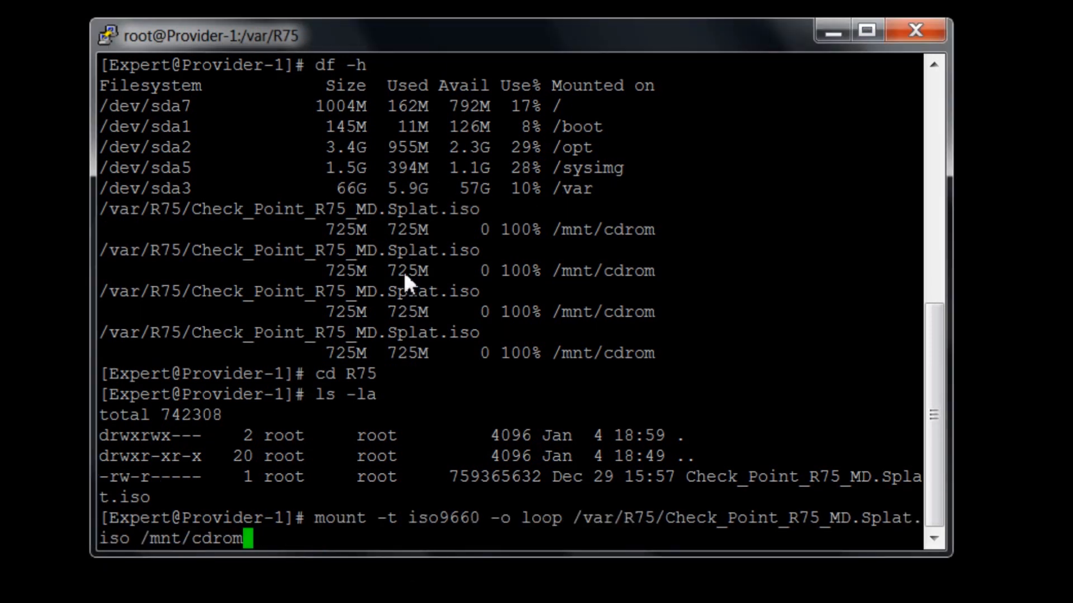
mouse_move(409, 287)
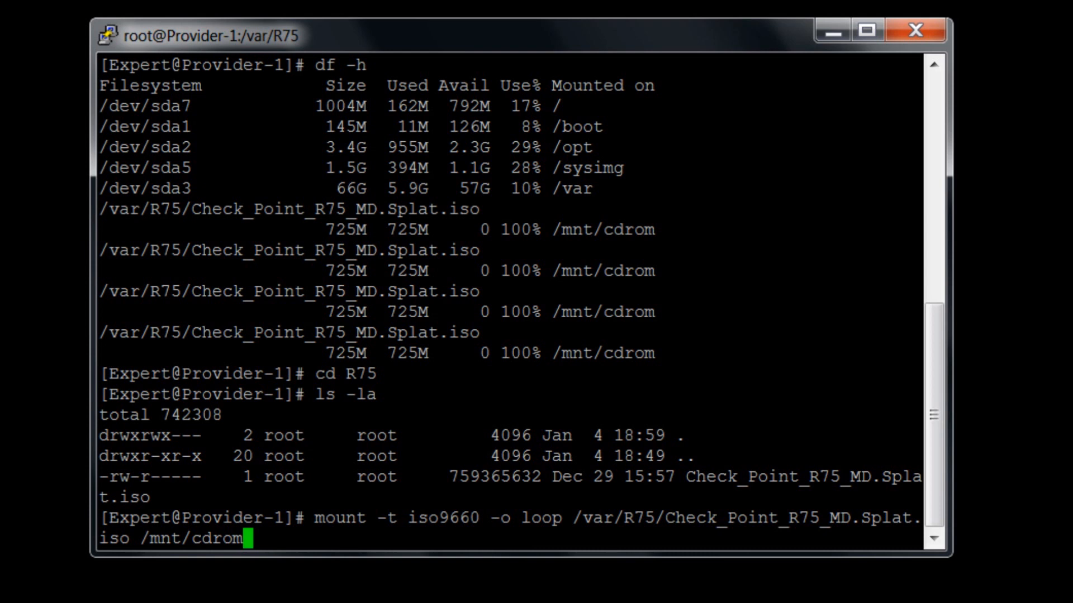
key("Return")
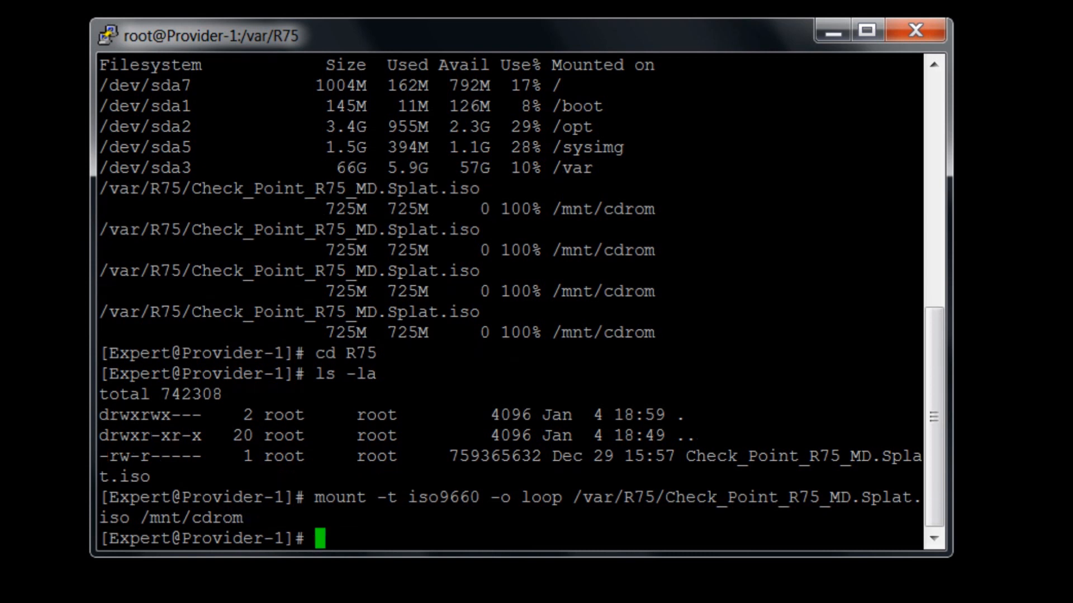
type("cd /")
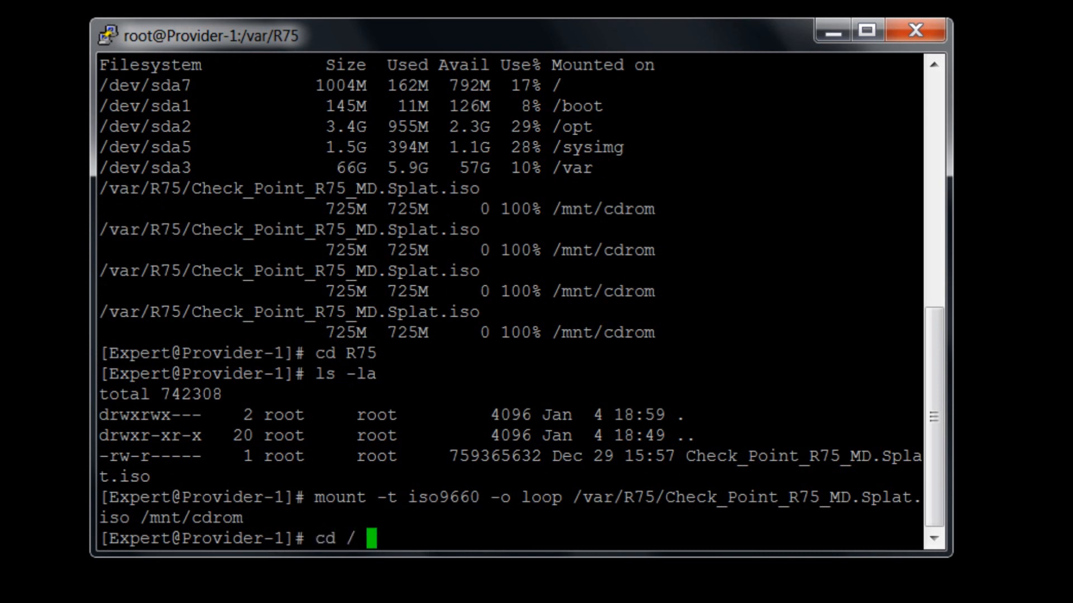
type("mnt")
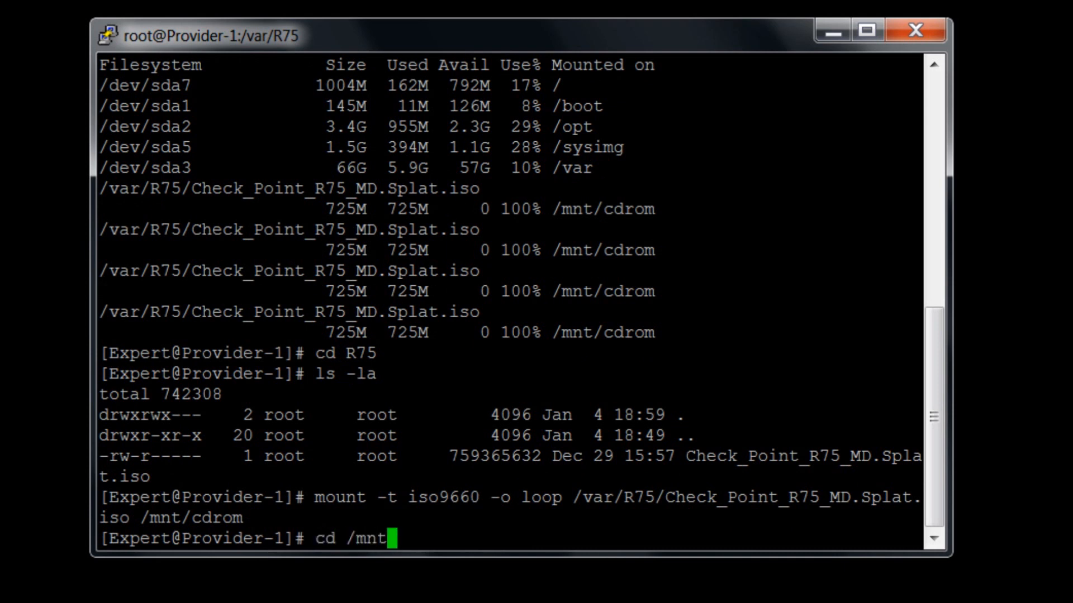
type("/")
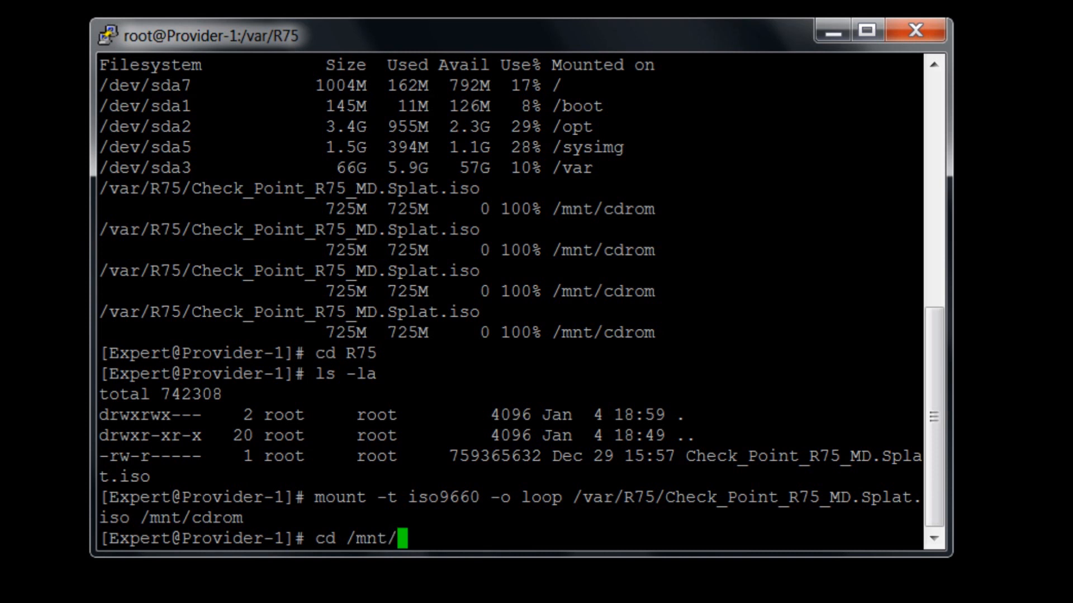
key("Return")
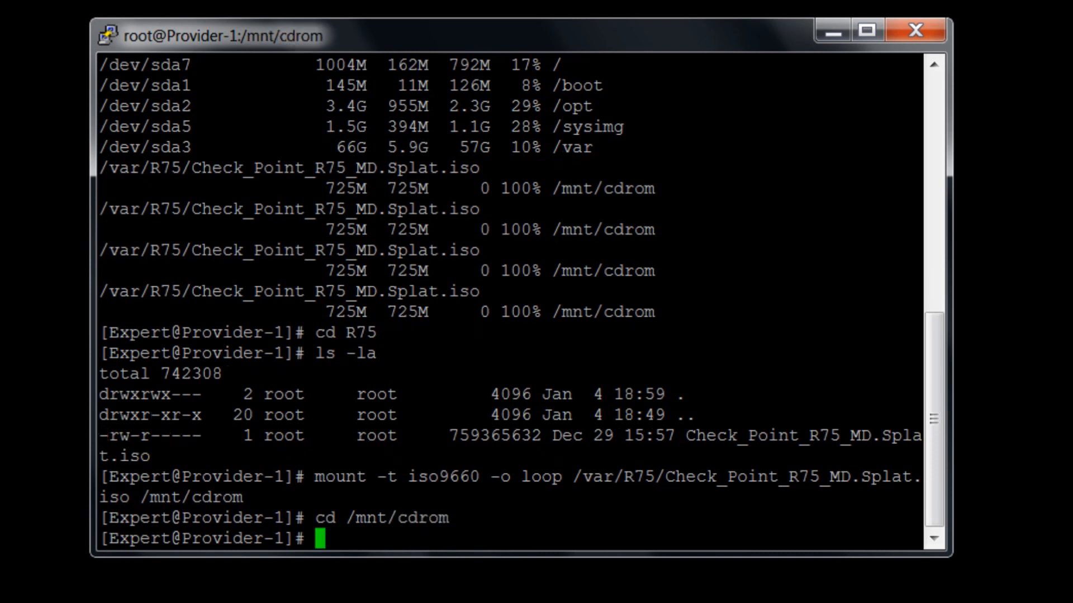
List the installer contents and change into the linux/p1_install folder
type("ls -la")
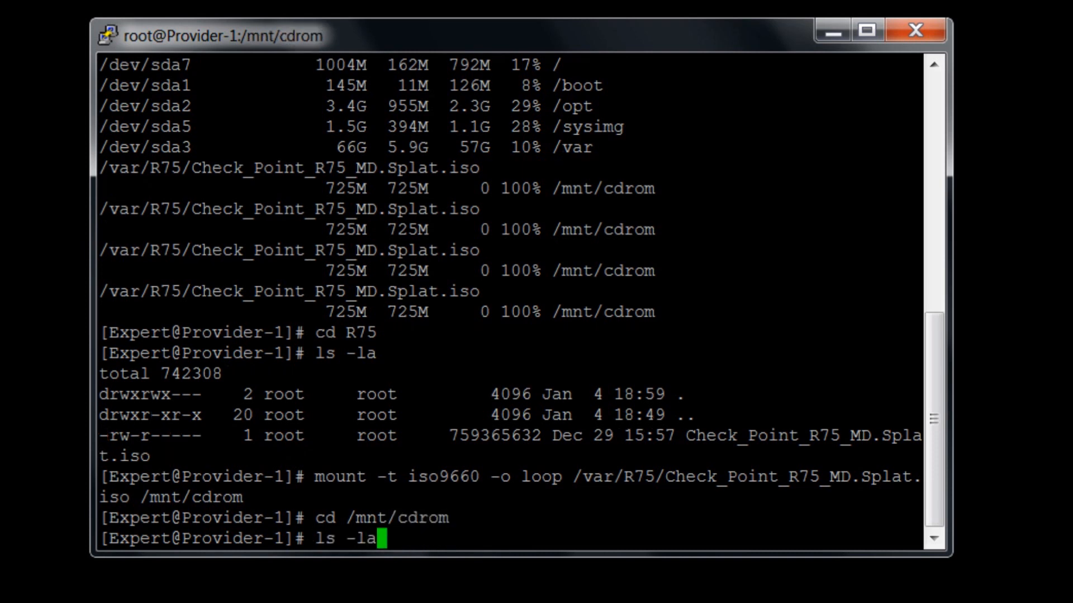
key("Return")
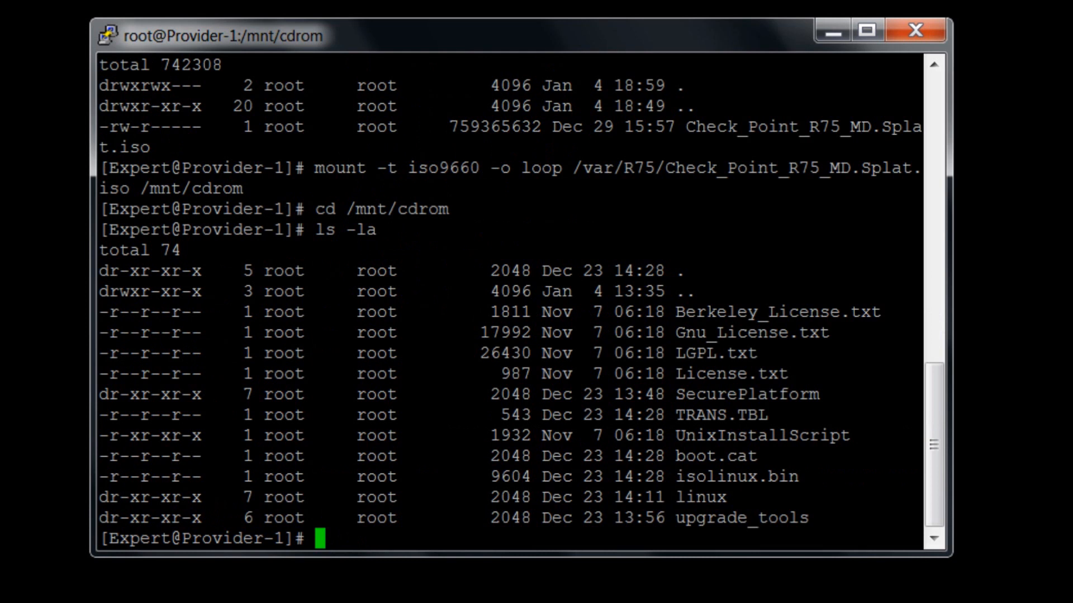
mouse_move(711, 585)
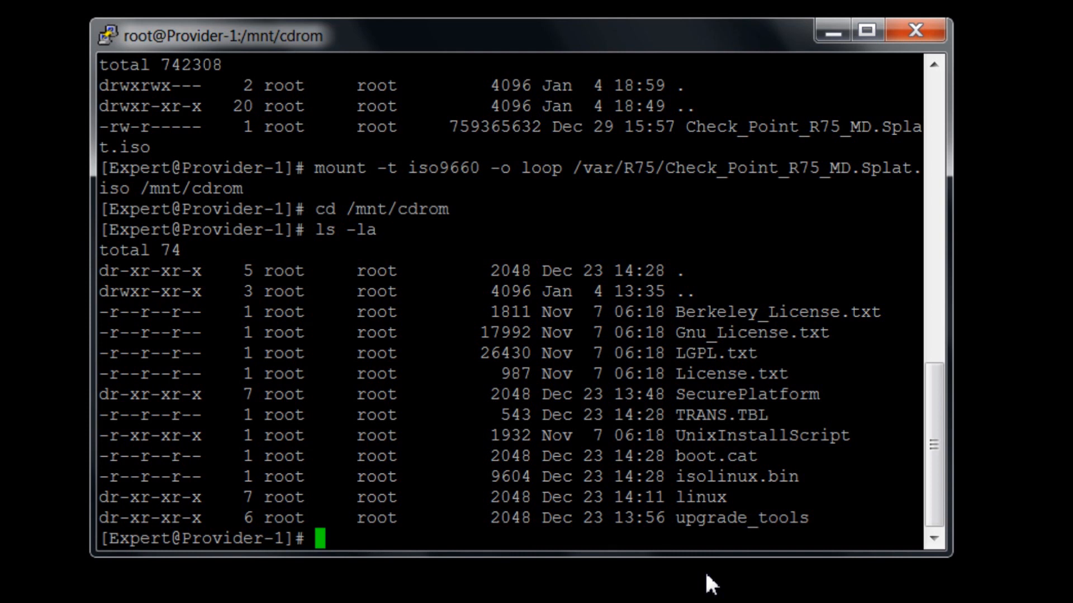
type("cd")
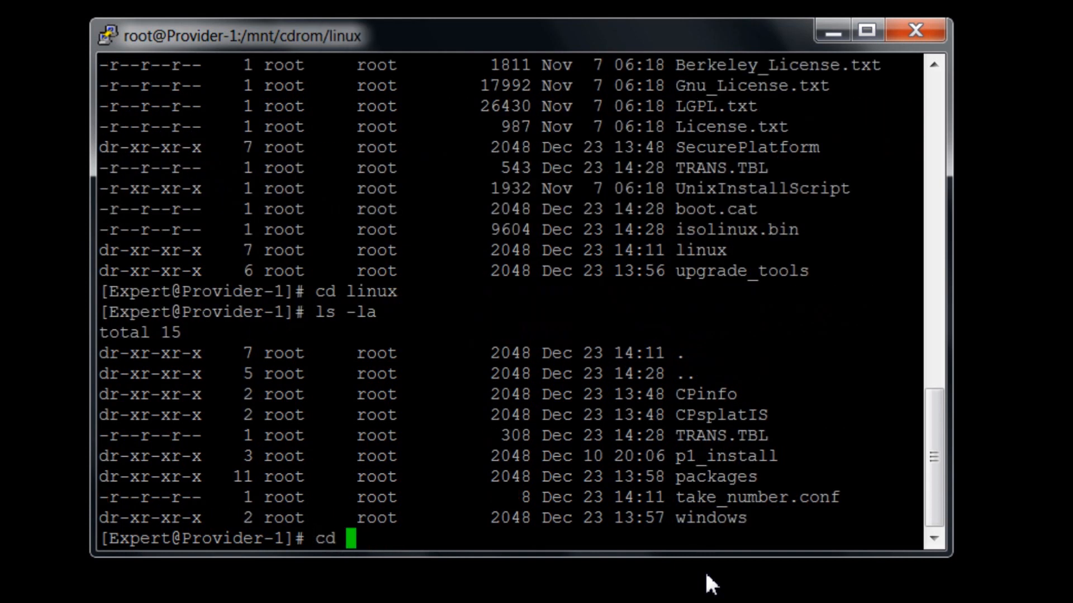
type("p1_in")
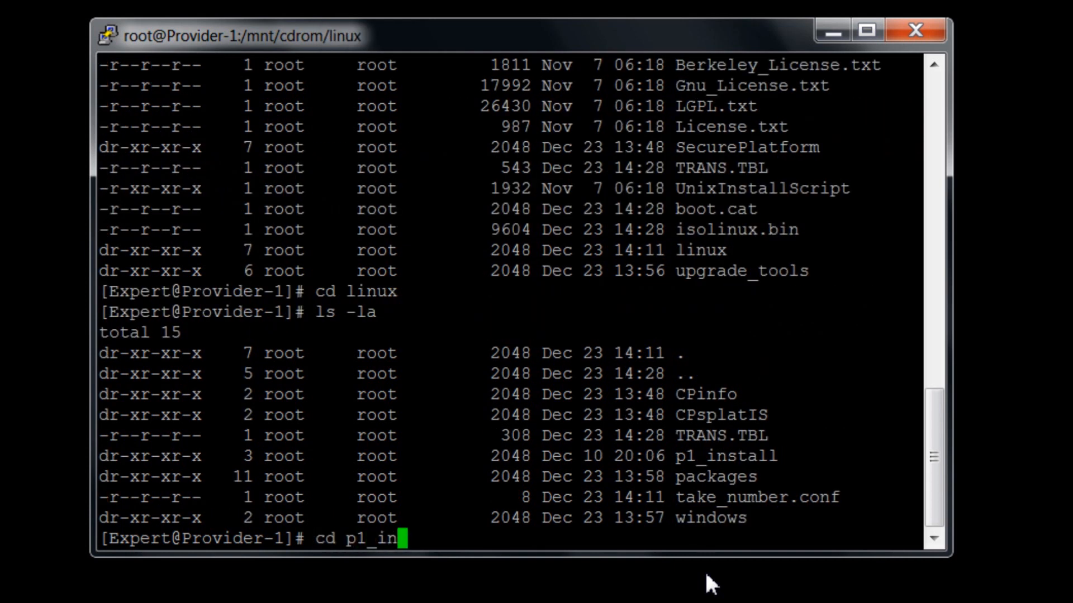
key("Return")
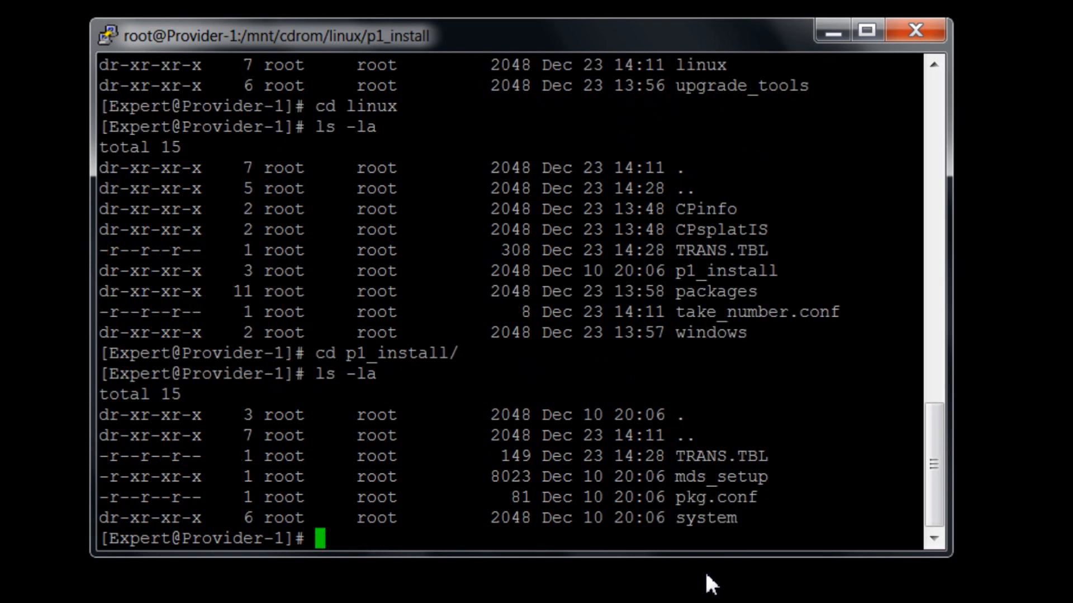
mouse_move(684, 484)
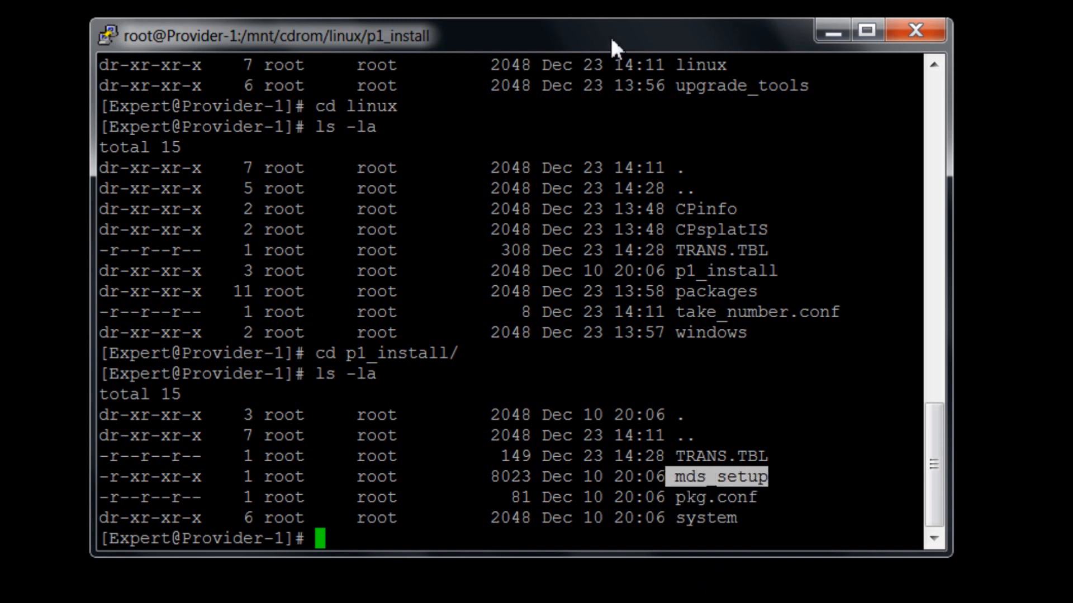
Launch the ./mds_setup upgrade utility
type("./")
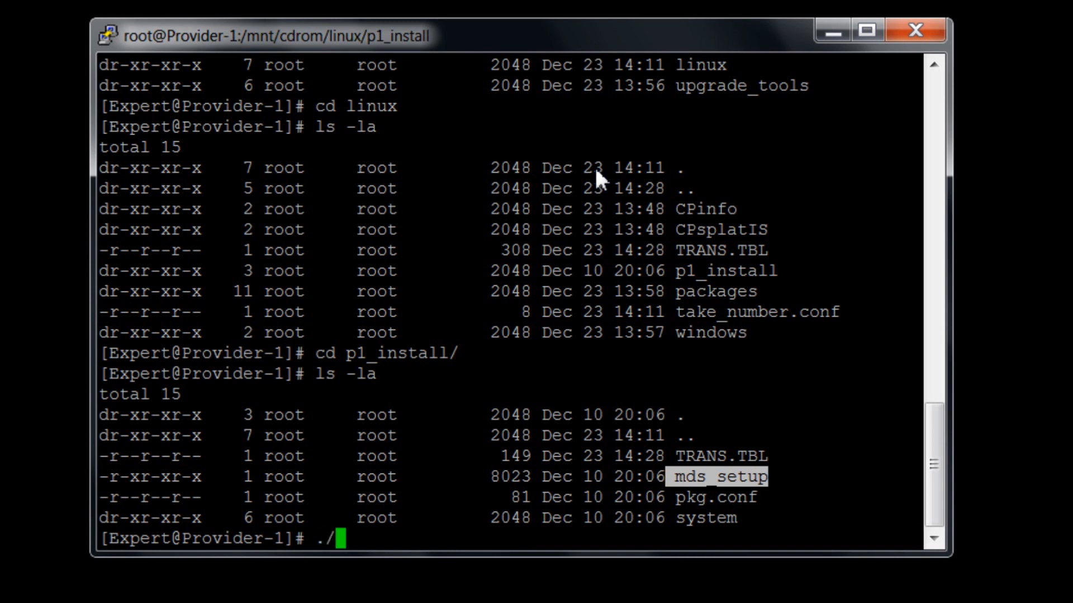
type("mds_")
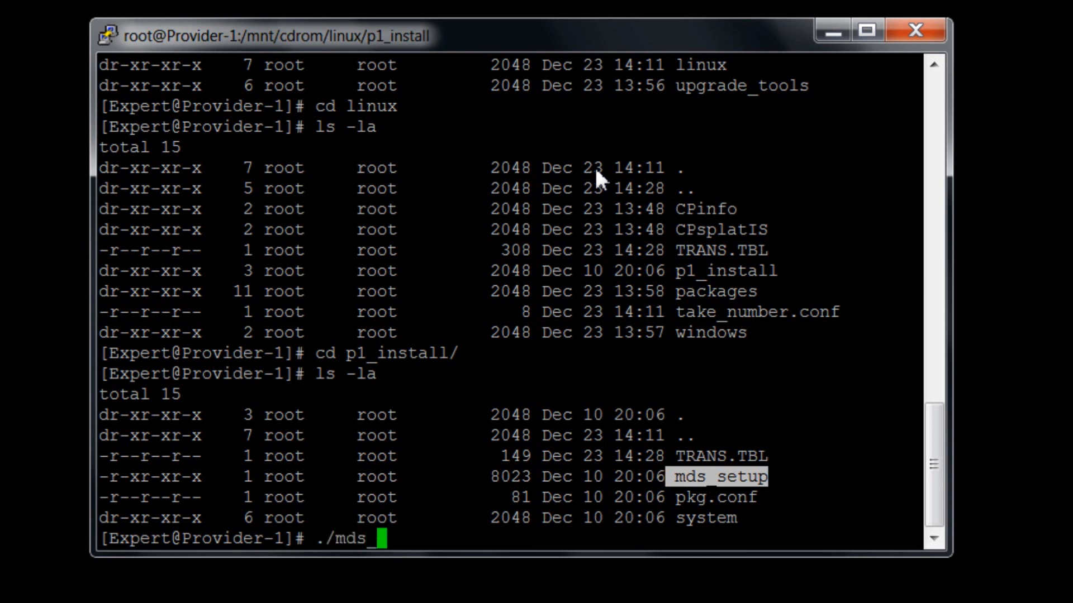
type("set")
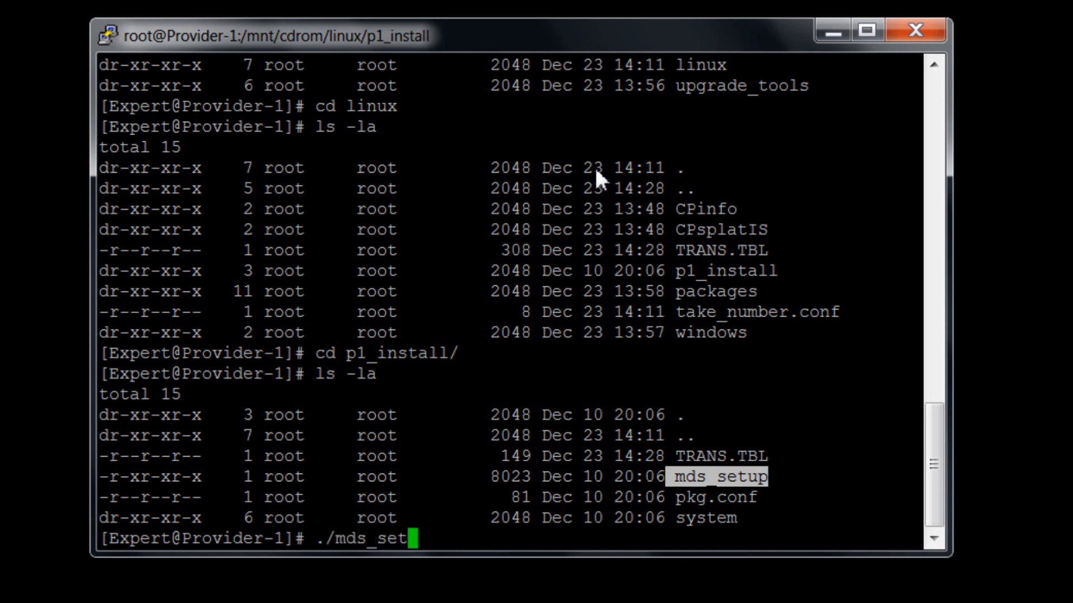
key("Return")
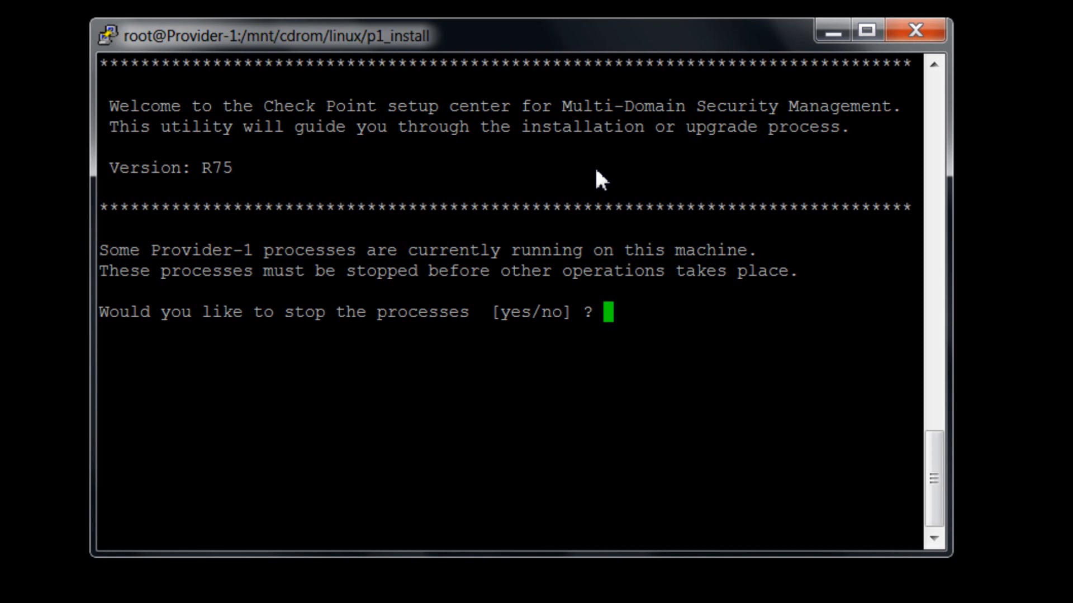
Answer yes to stop processes, choose option 2 Upgrade to R75, and run verification
type("yes")
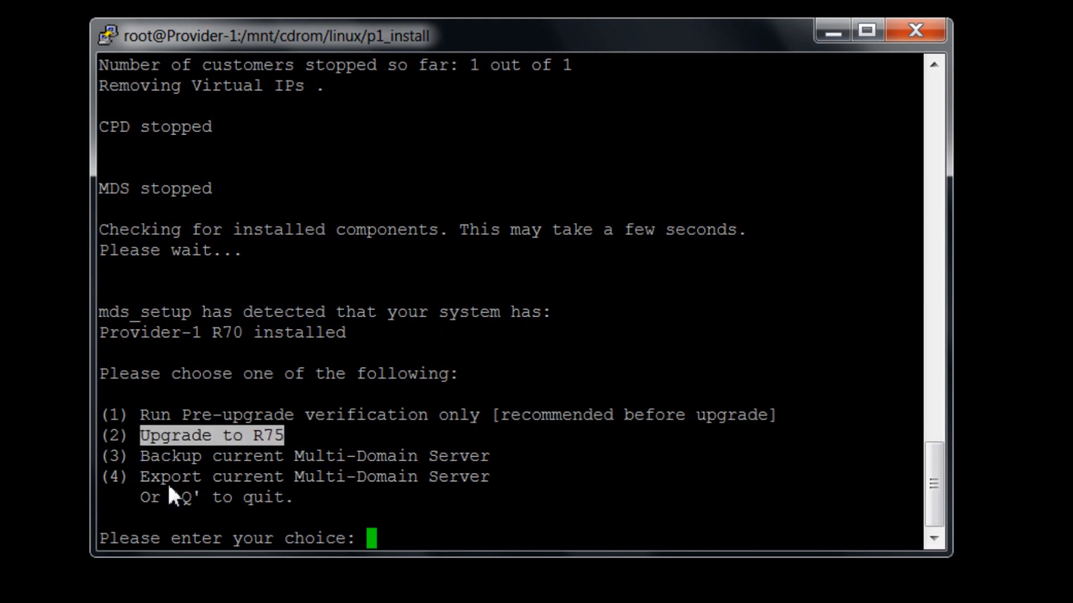
type("2")
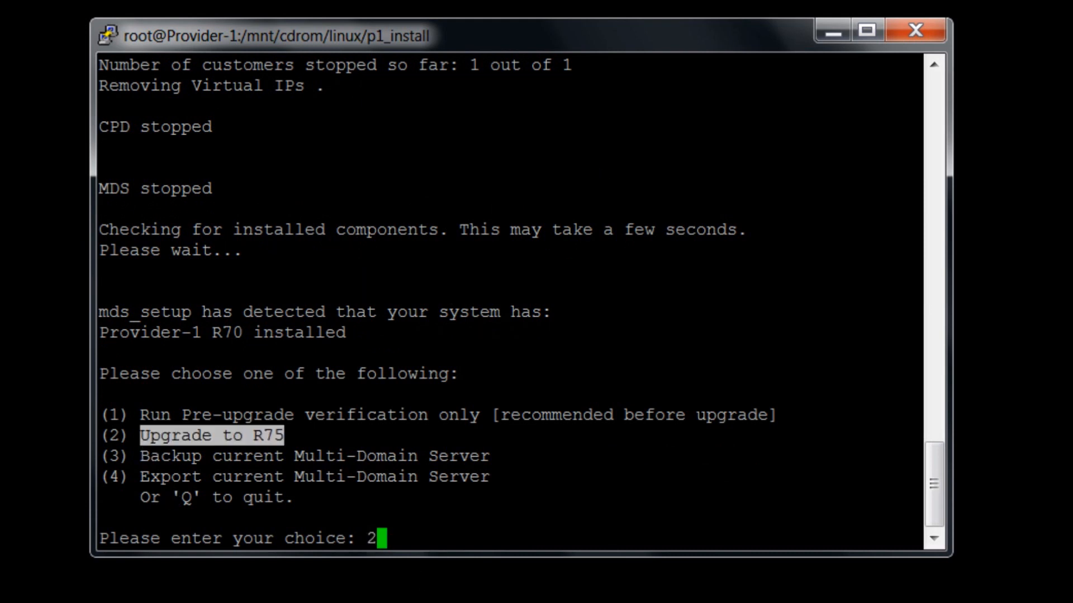
key("Return")
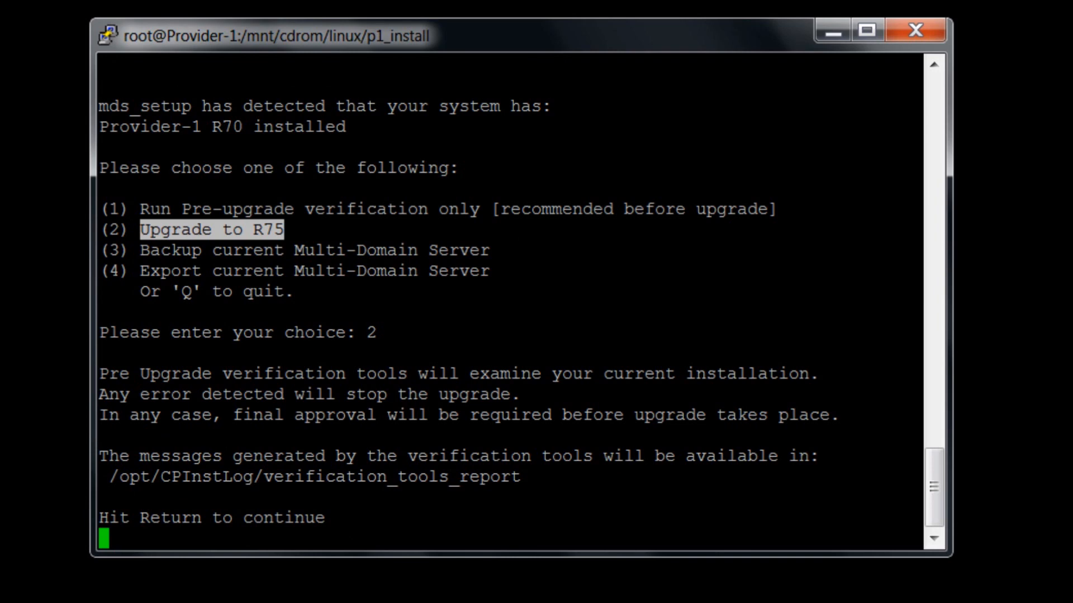
key("Return")
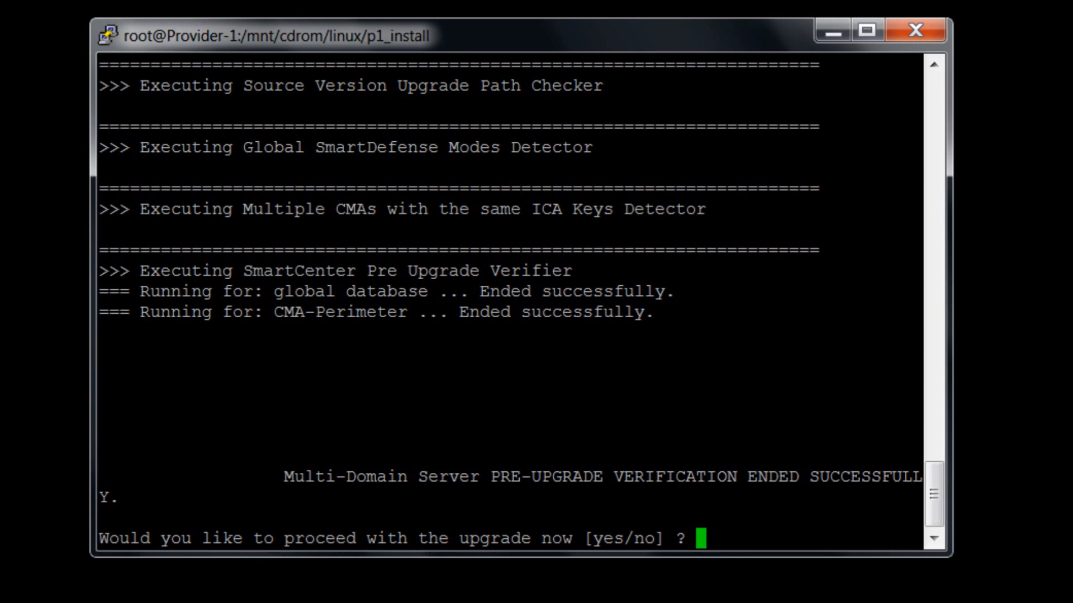
Confirm the upgrade with yes and follow the R75 package installation output
type("yes")
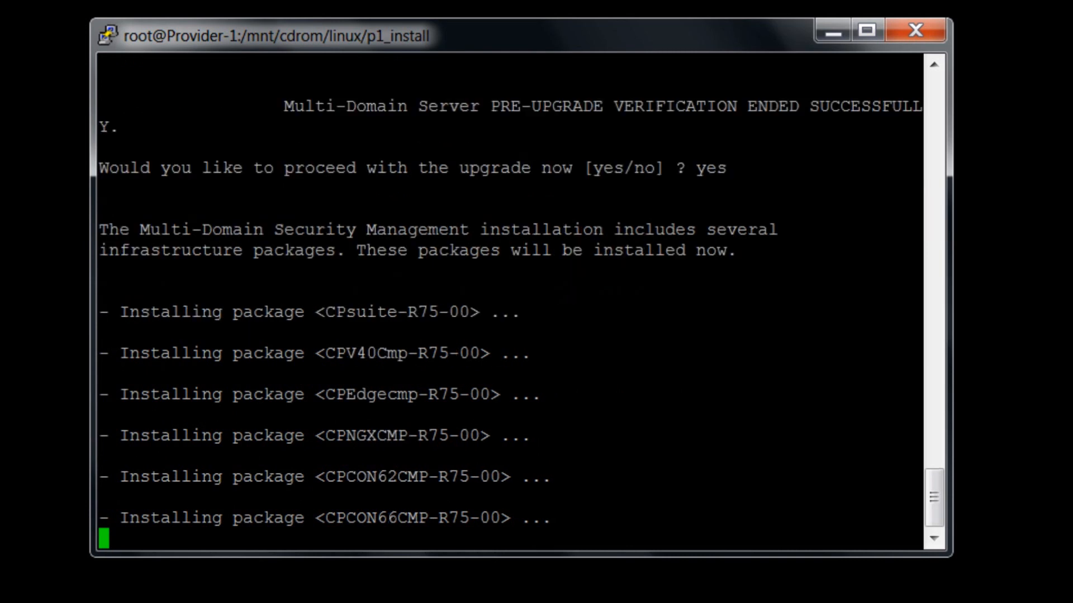
scroll("down", 3)
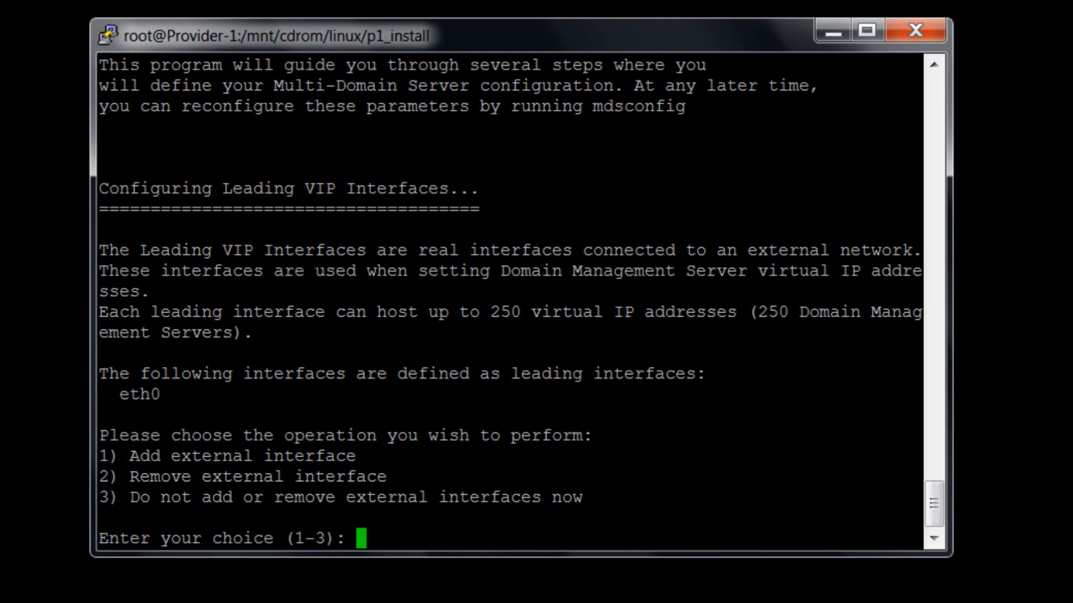
Enter 3, skip licenses, grant no group permissions, and add no administrators
type("3")
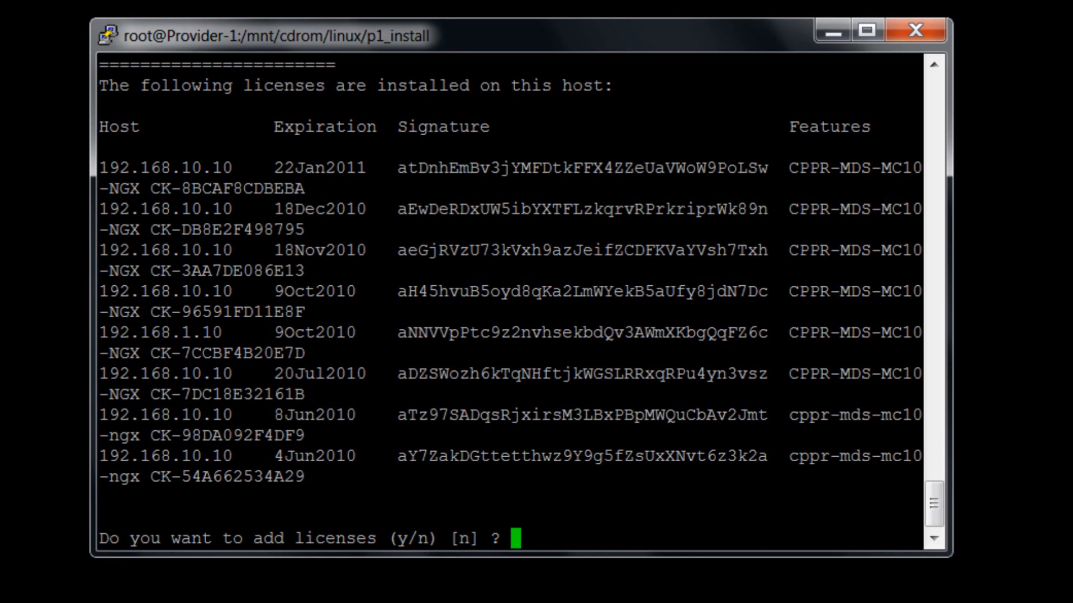
key("Return")
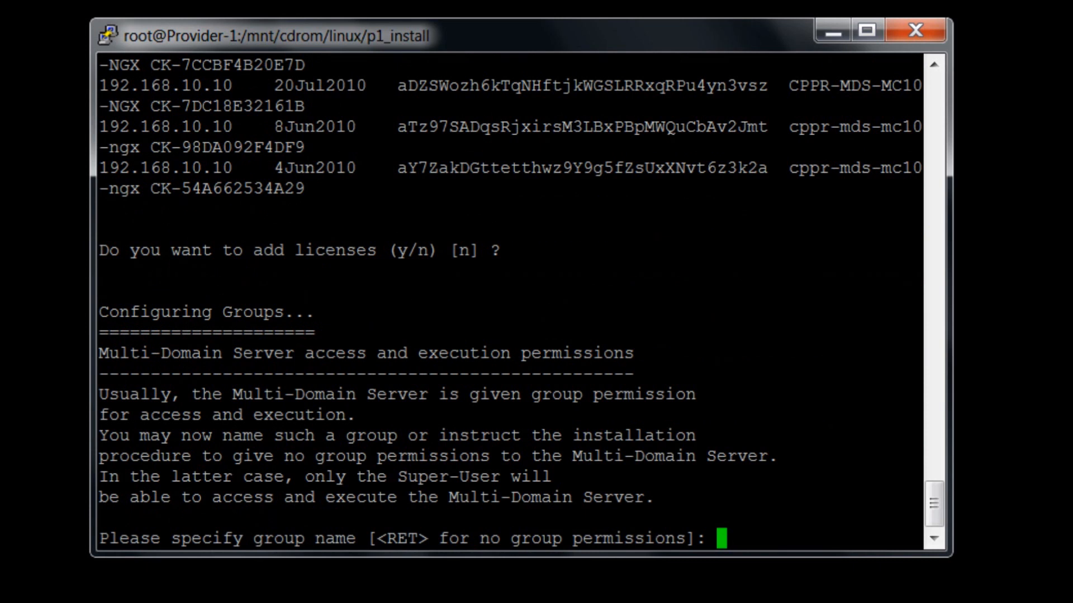
key("Return")
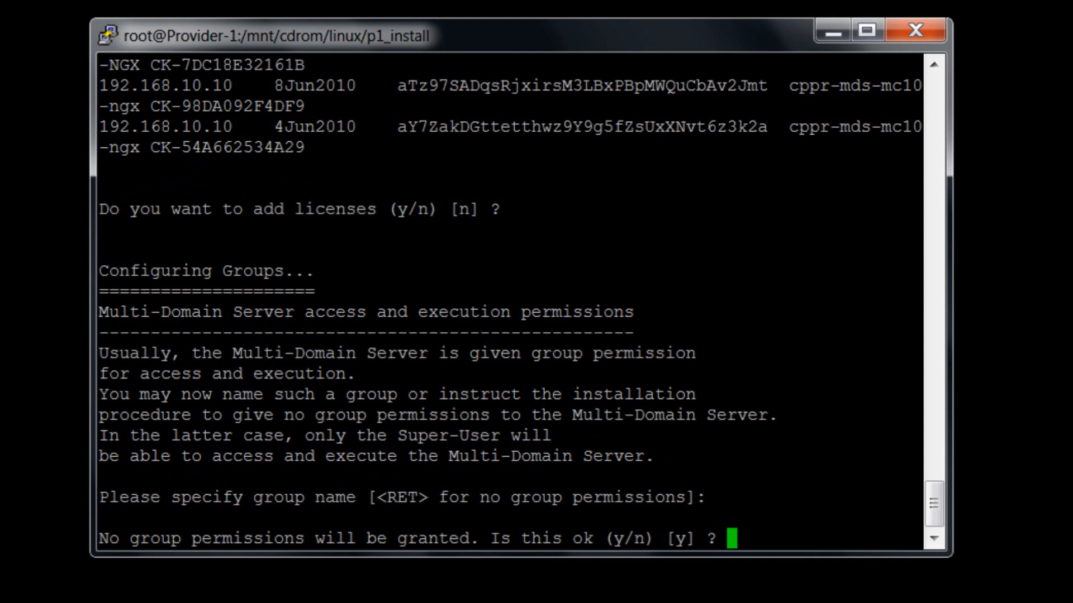
key("Return")
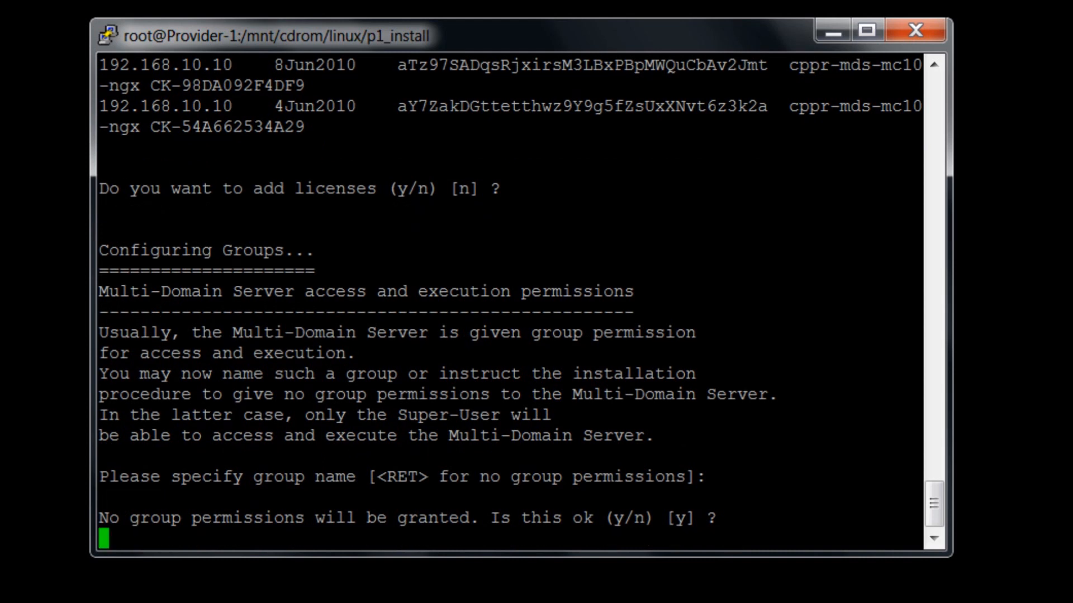
key("Return")
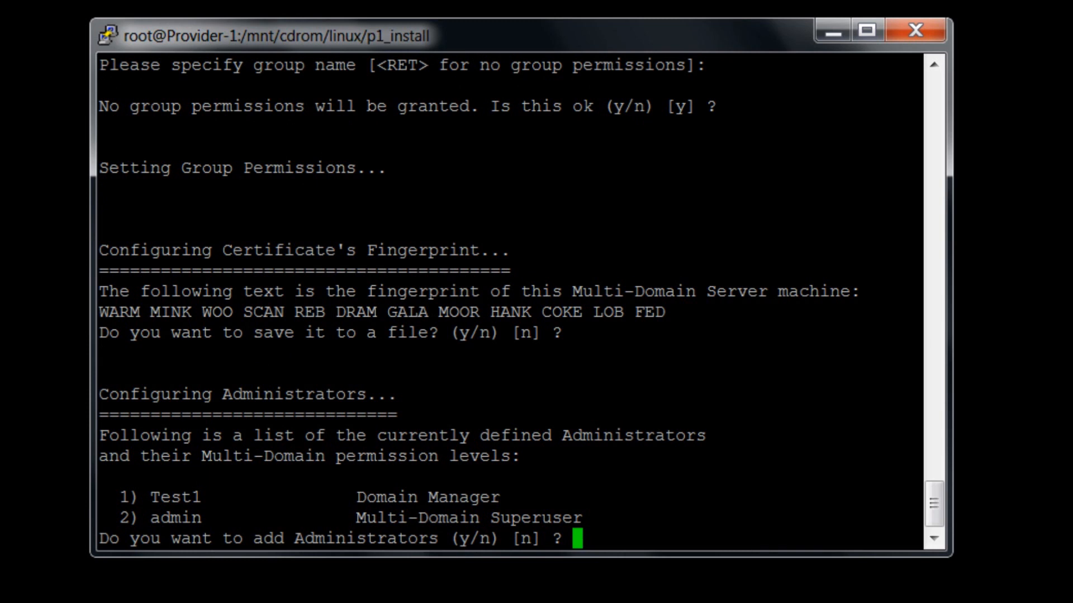
key("Return")
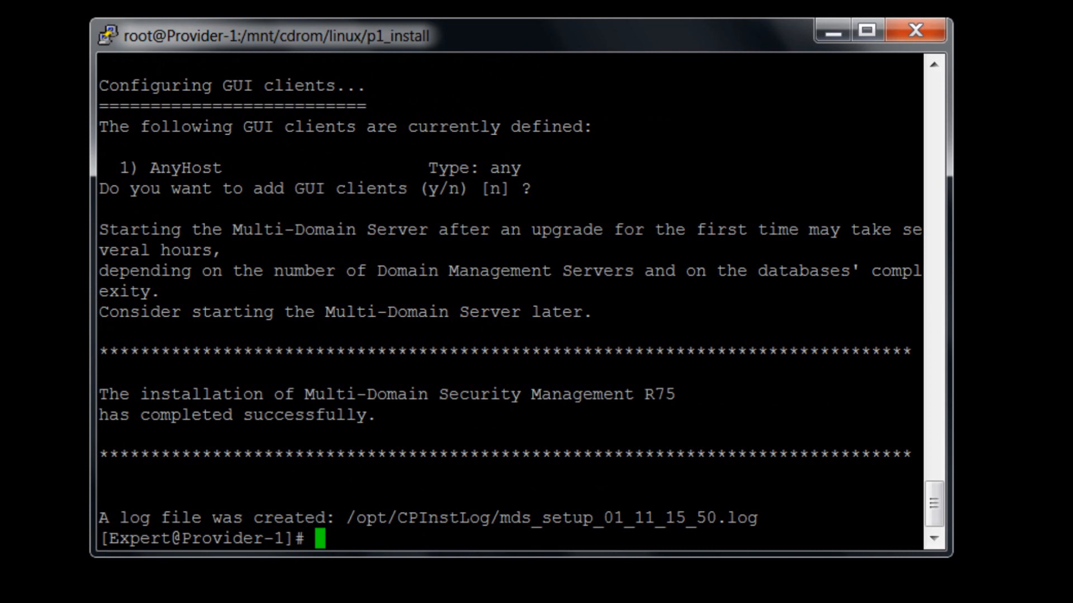
Check mdsstat shows processes down, reboot the server, and reconnect the PuTTY session
type("mdsst")
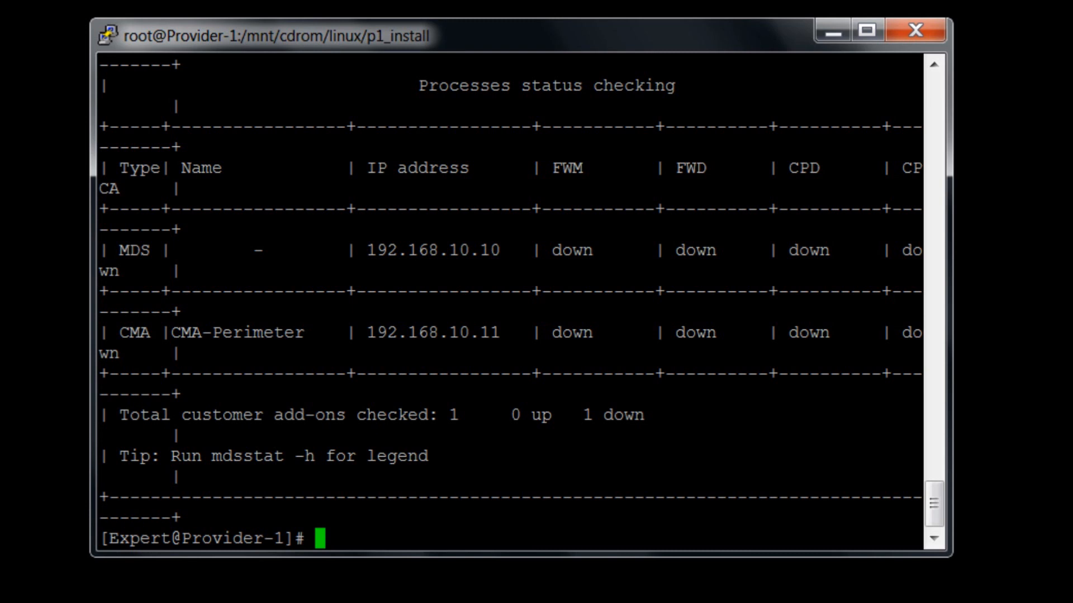
type("r")
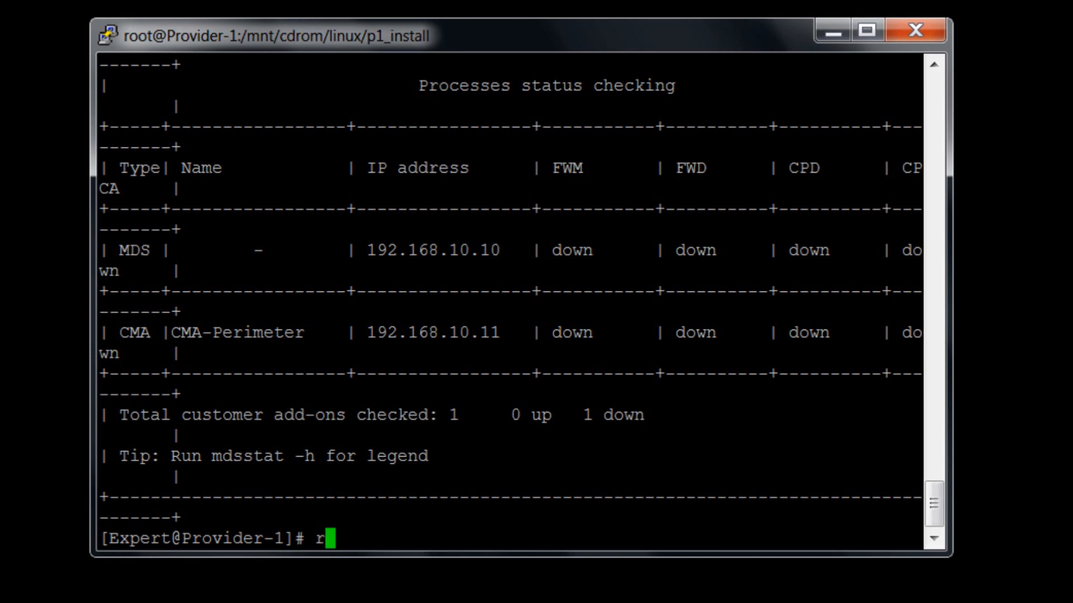
type("eboot")
type("y")
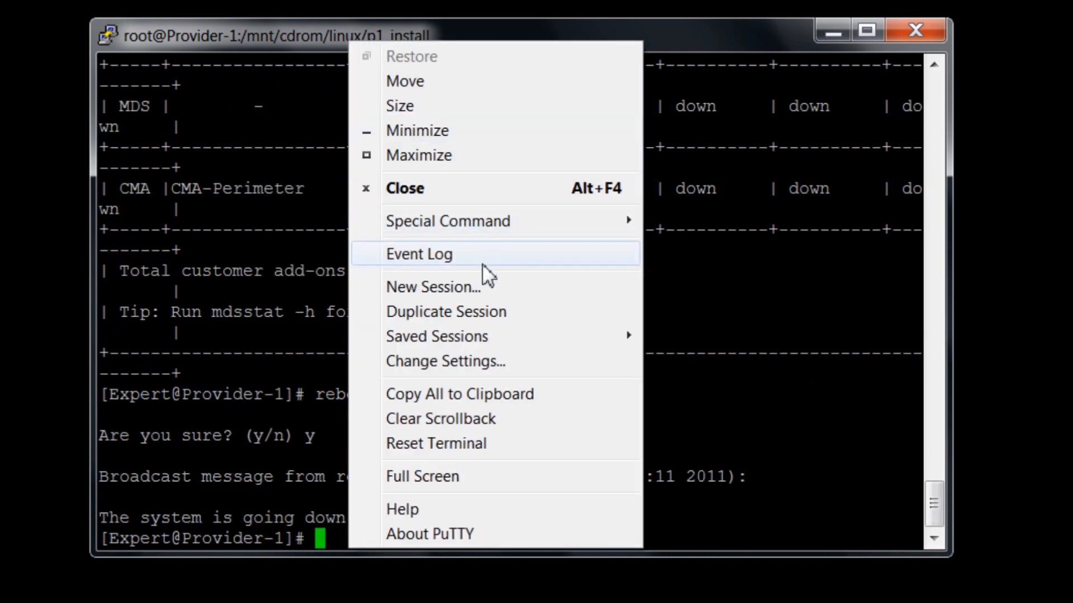
left_click(445, 312)
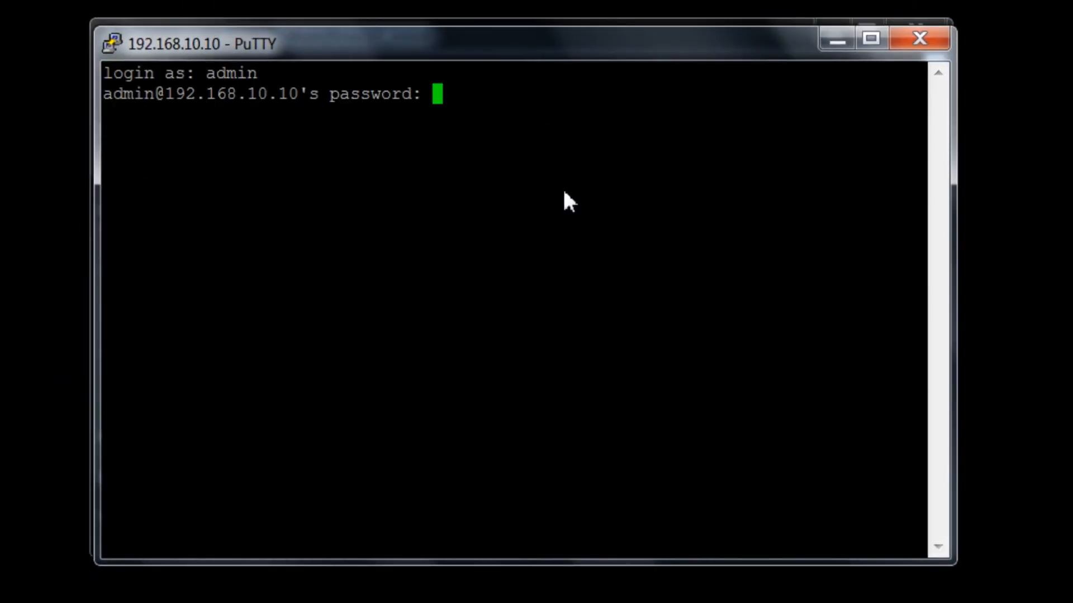
Log in as admin, enter expert mode, and run mdsstat to confirm MDS and CMA-Perimeter are up
key("Return")
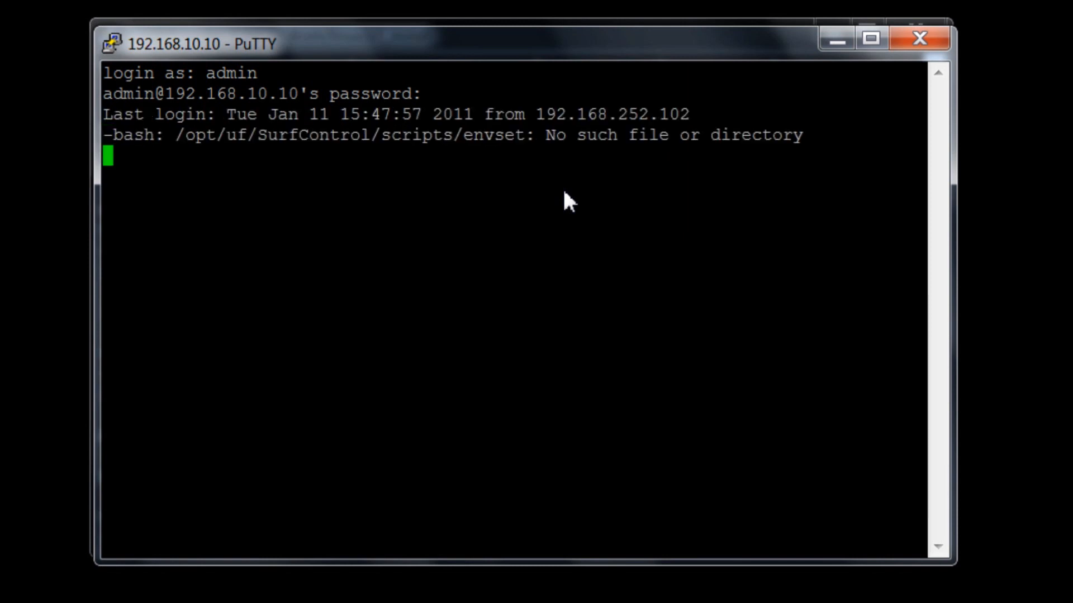
key("Return")
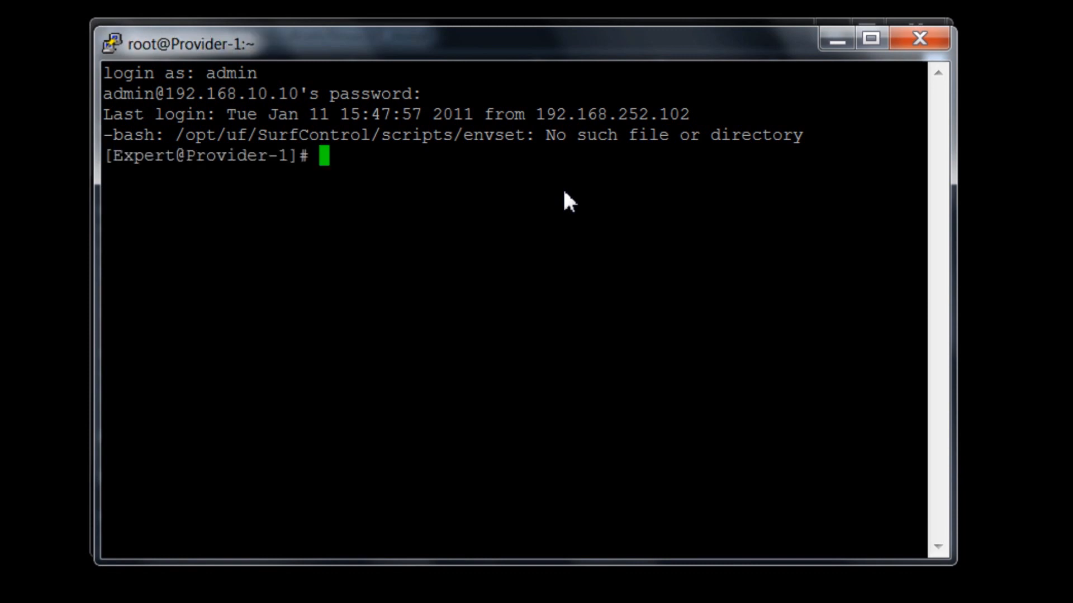
type("mdsstat")
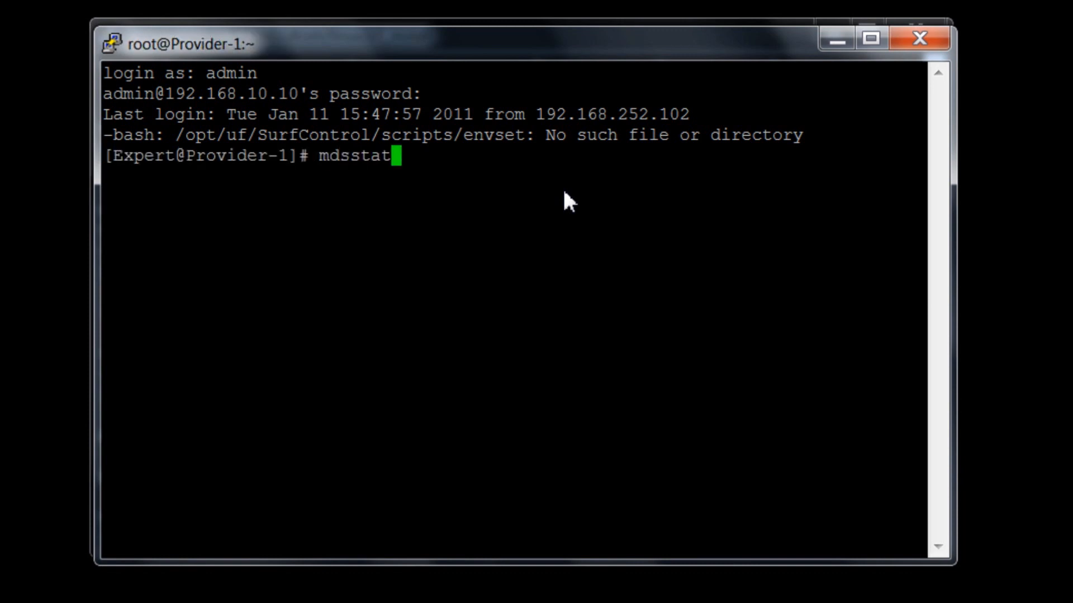
key("Return")
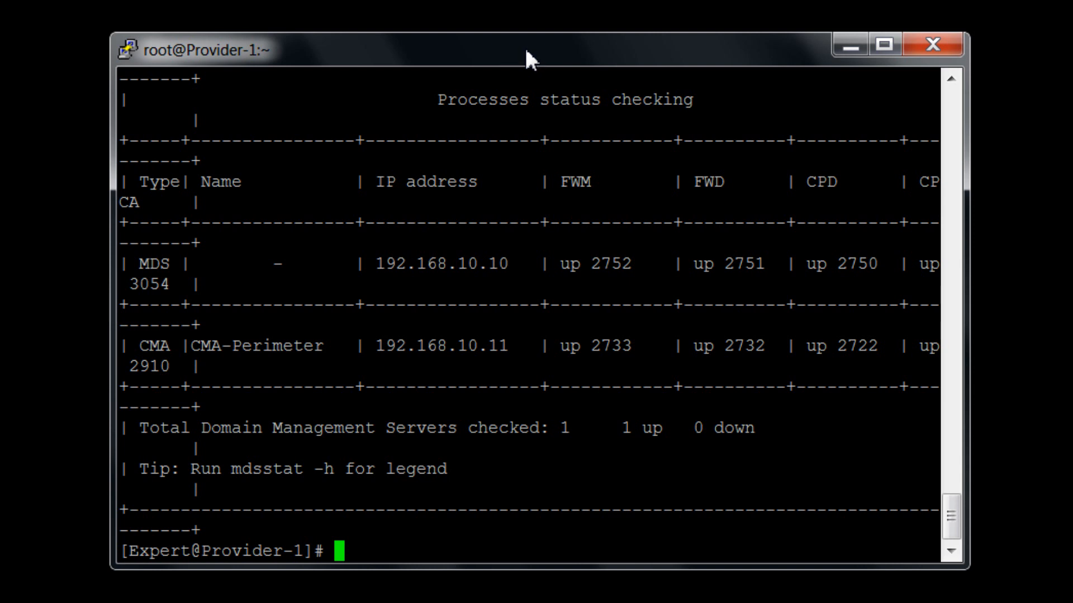
mouse_move(564, 347)
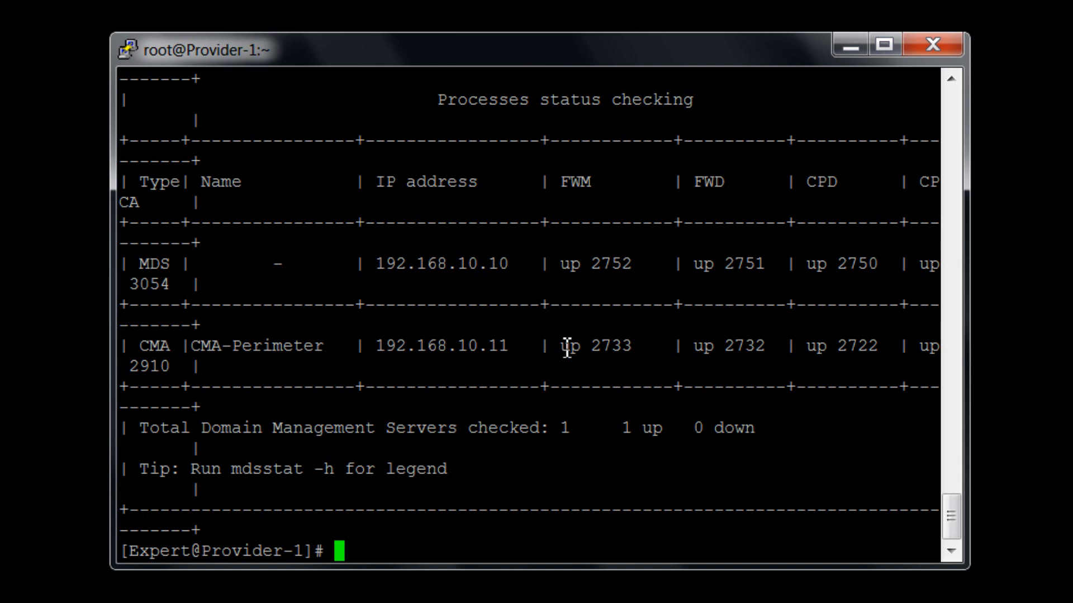
mouse_move(565, 264)
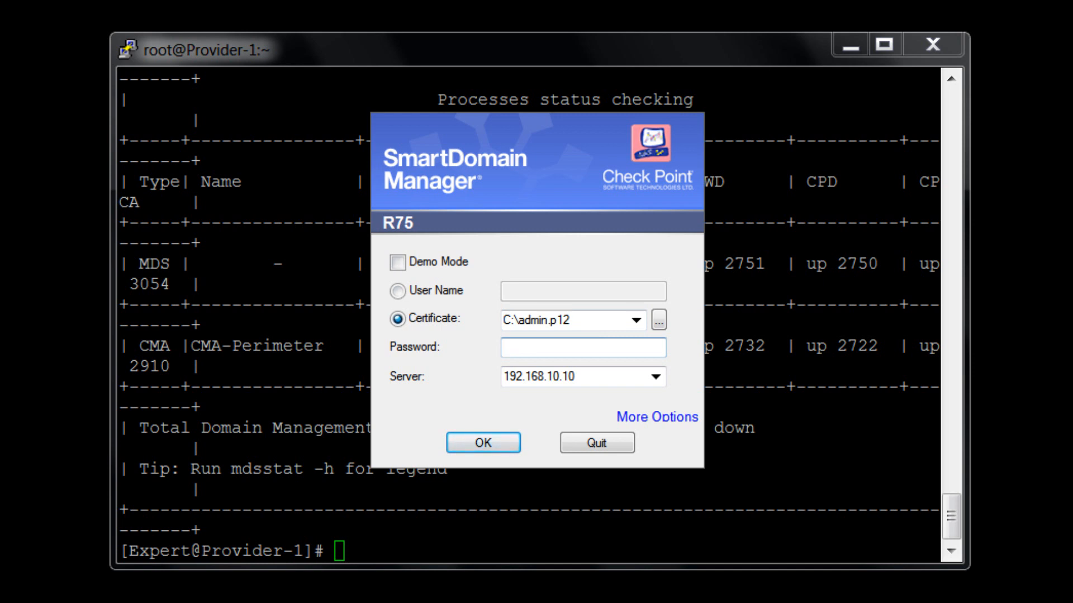
Enter the certificate password to log in to SmartDomain Manager R75 at 192.168.10.10
left_click(582, 347)
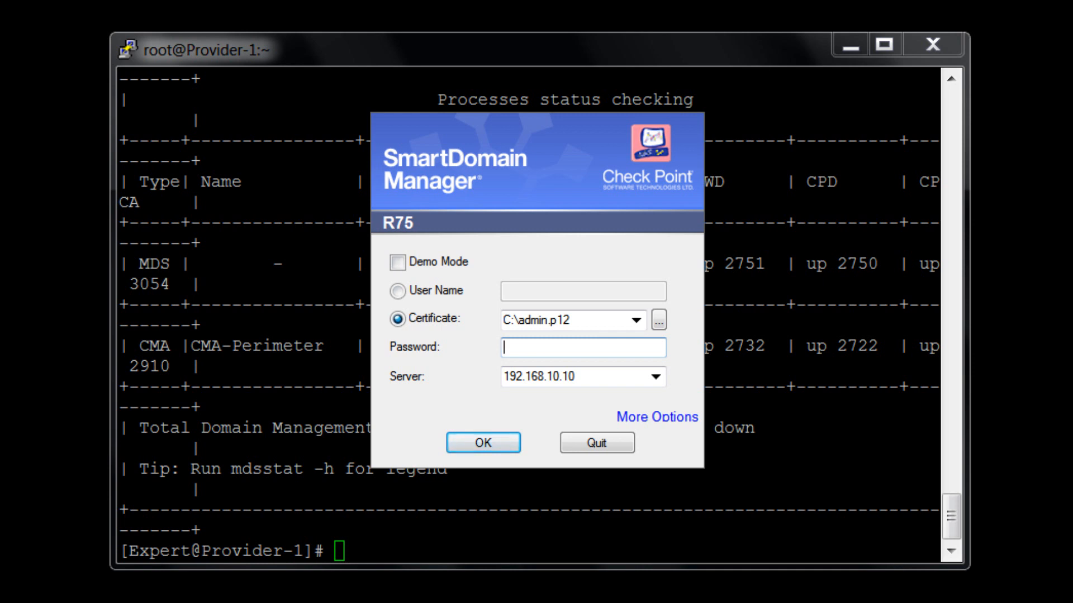
type("•")
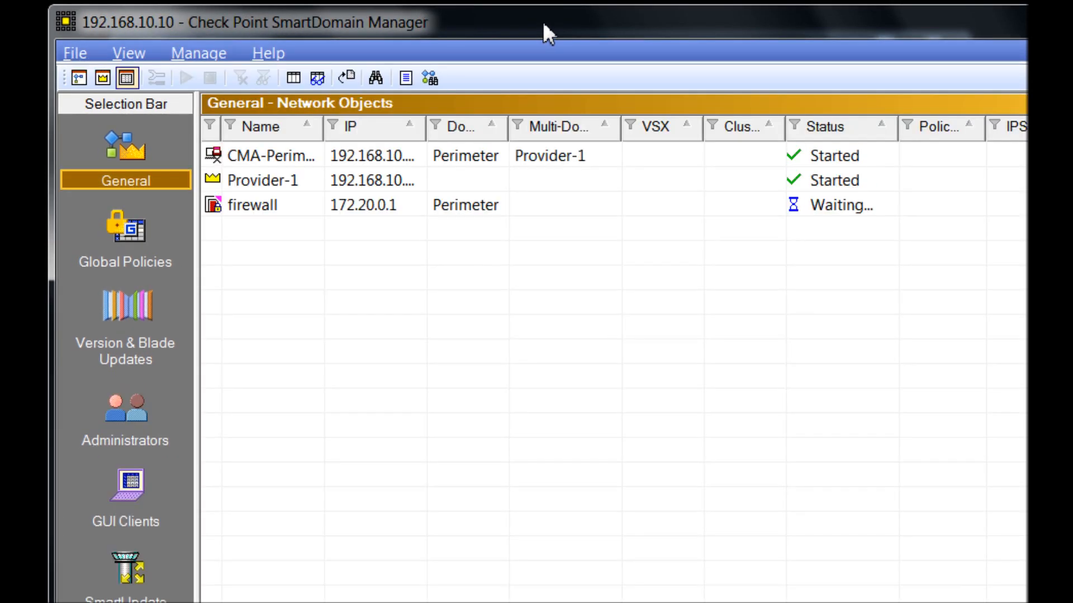
mouse_move(200, 125)
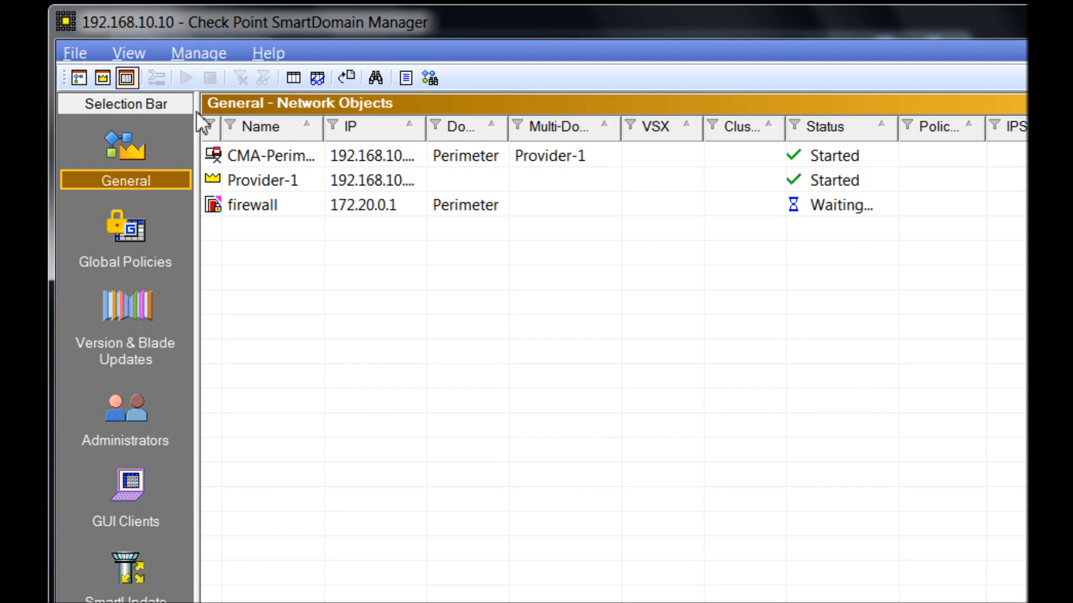
Confirm R75 in About, expand Provider-1, and launch SmartDashboard for CMA-Perimeter
left_click(102, 78)
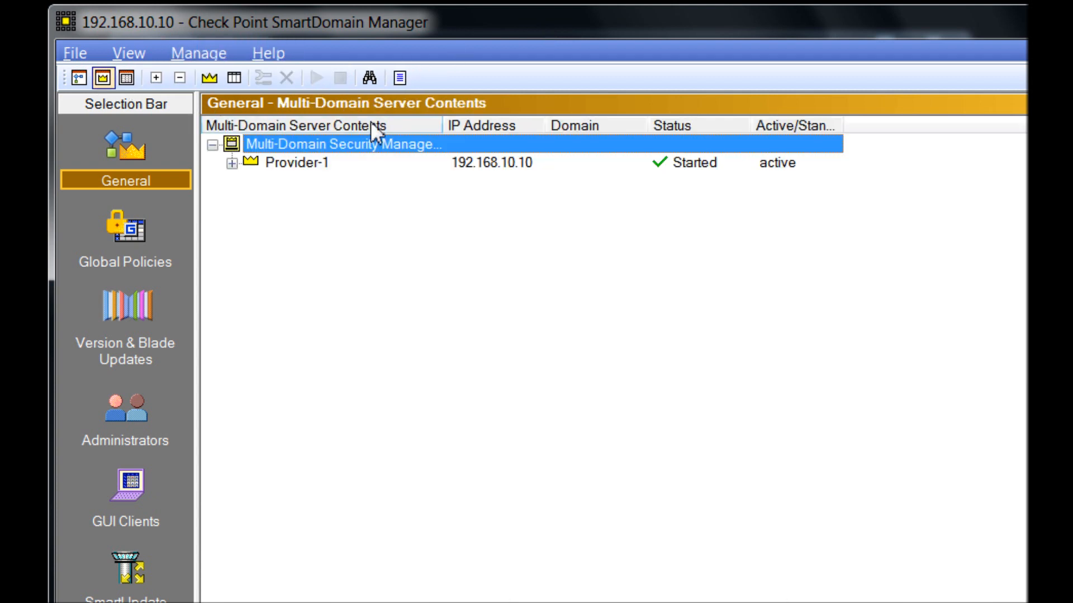
left_click(268, 54)
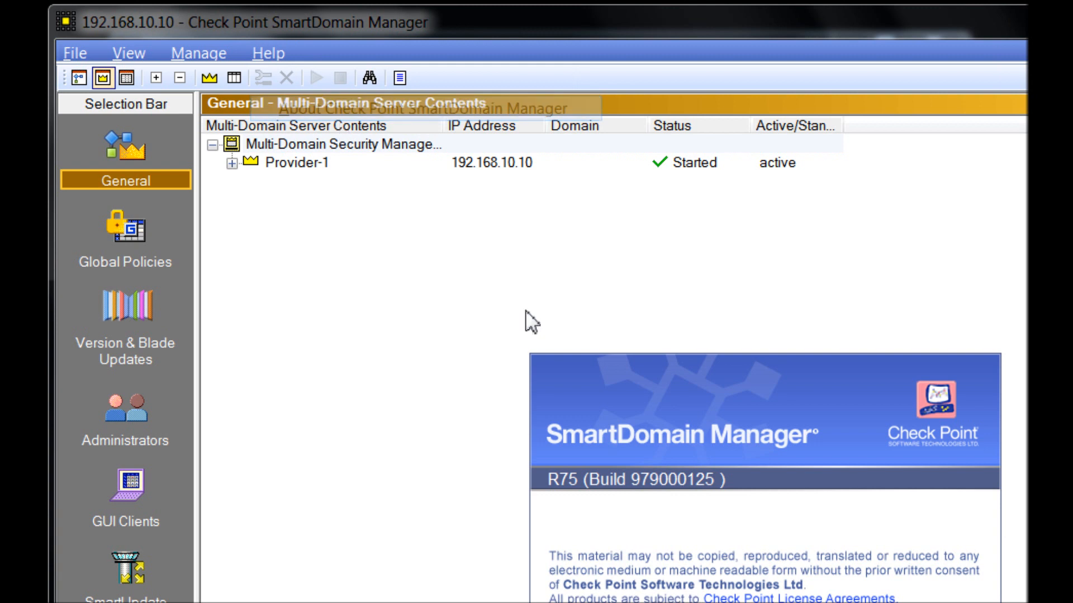
mouse_move(566, 345)
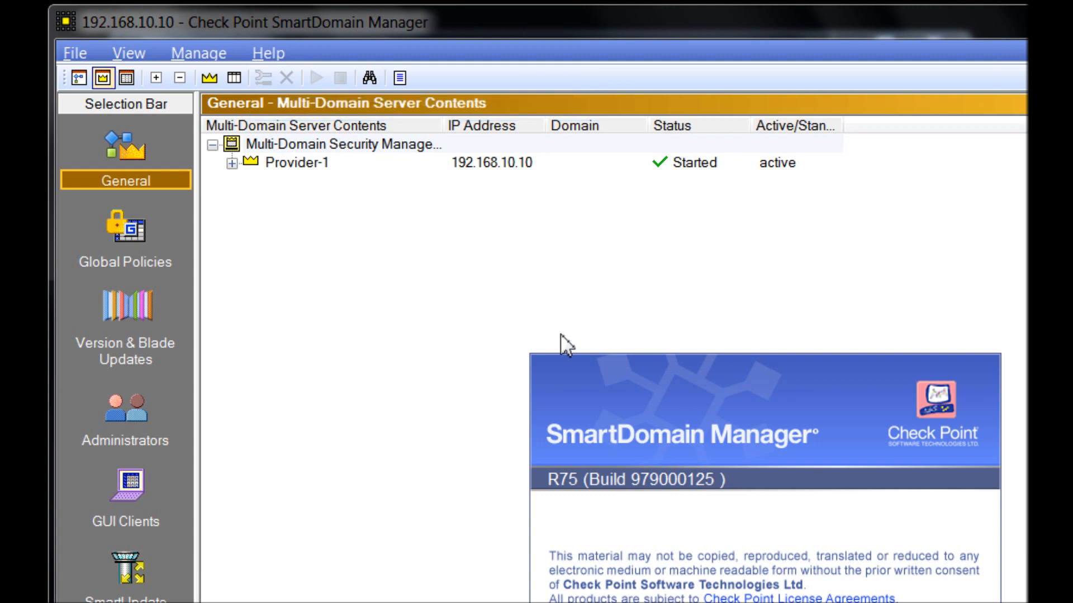
mouse_move(293, 193)
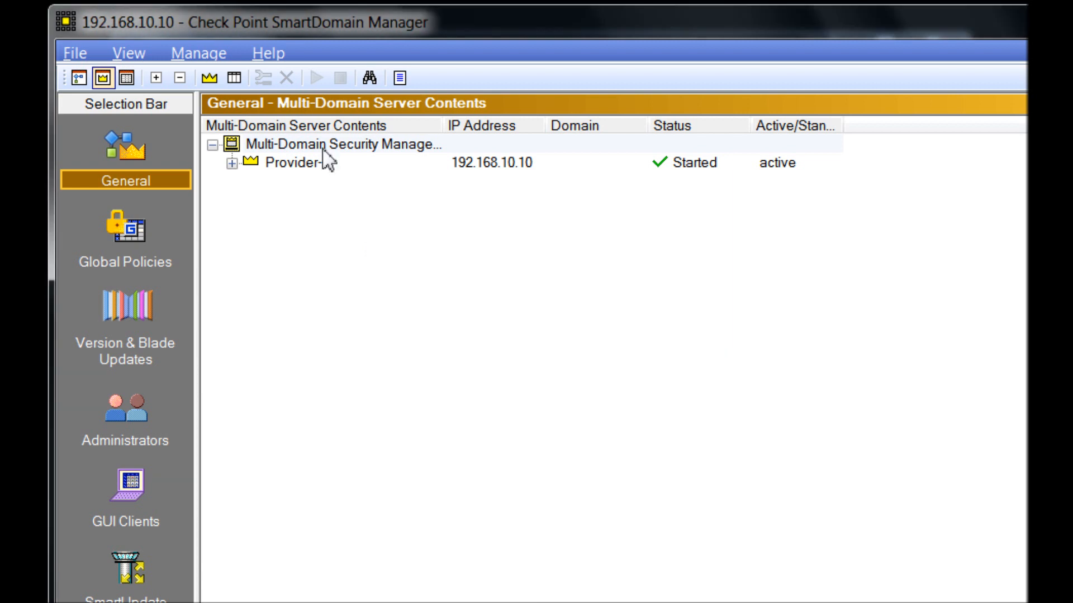
left_click(238, 162)
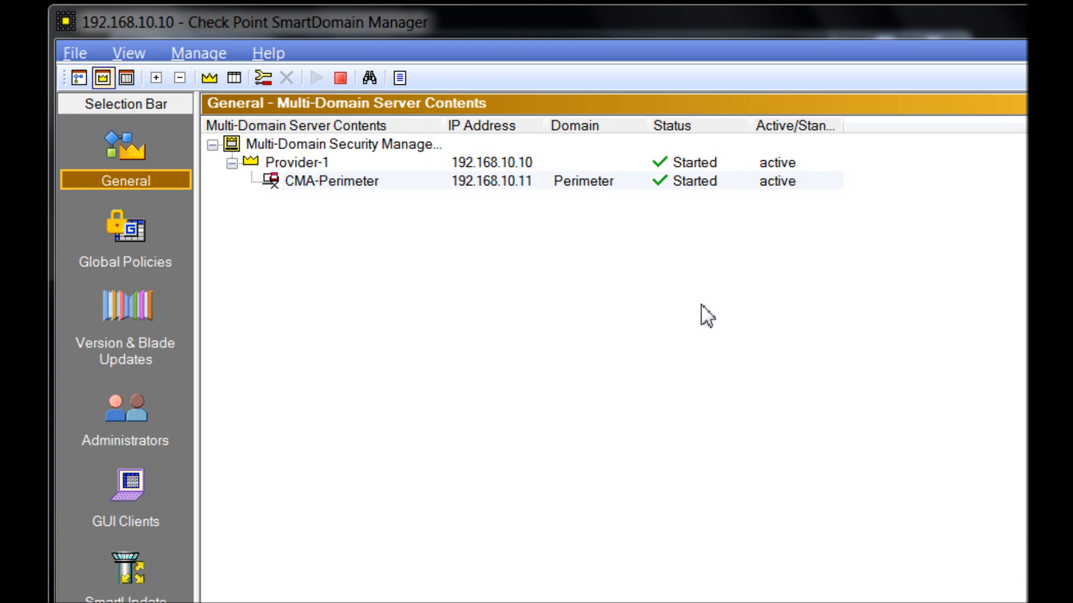
double_click(322, 179)
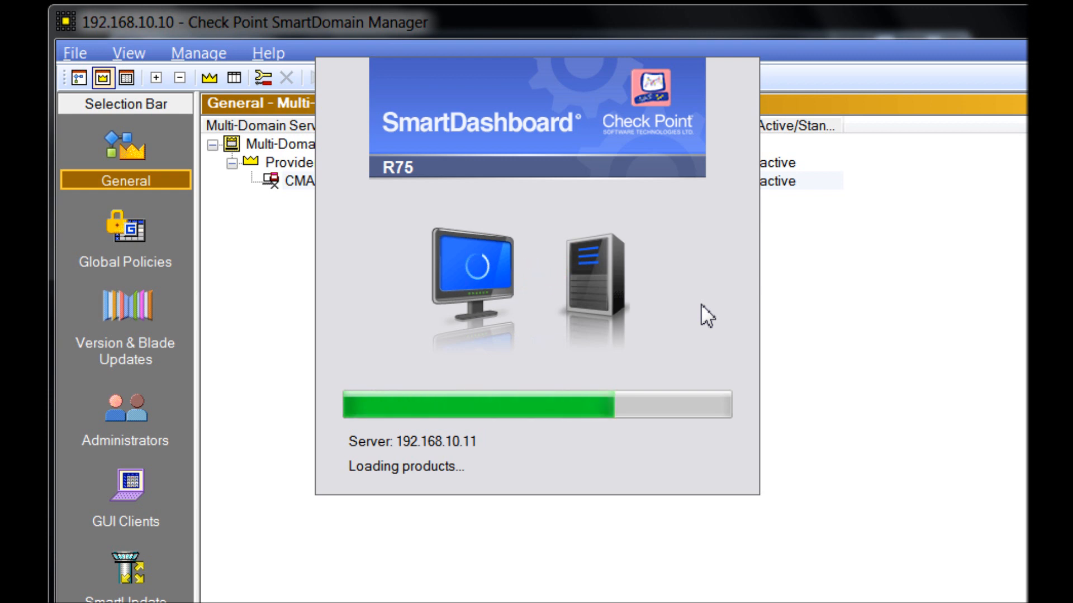
mouse_move(617, 334)
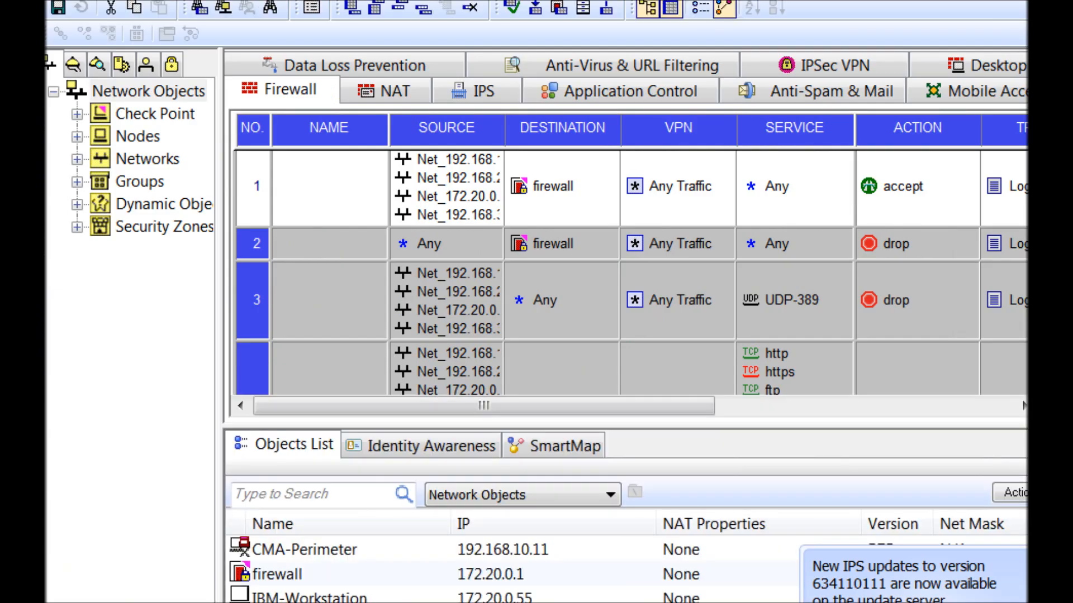
Dismiss the IPS notice, view Application Control, close SmartDashboard, and check SmartDomain Manager's version
left_click(570, 445)
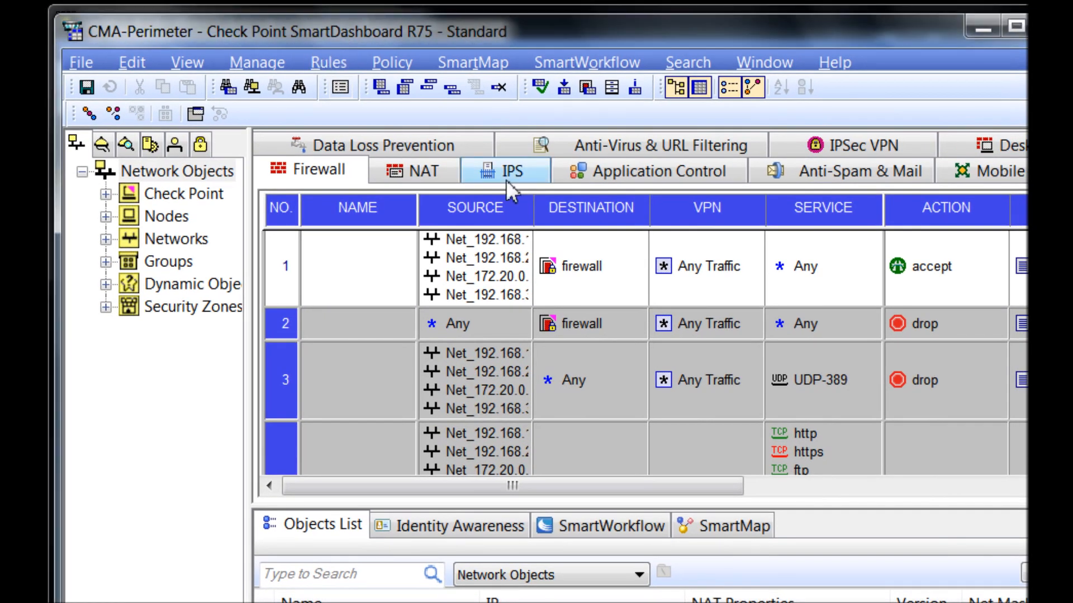
left_click(646, 170)
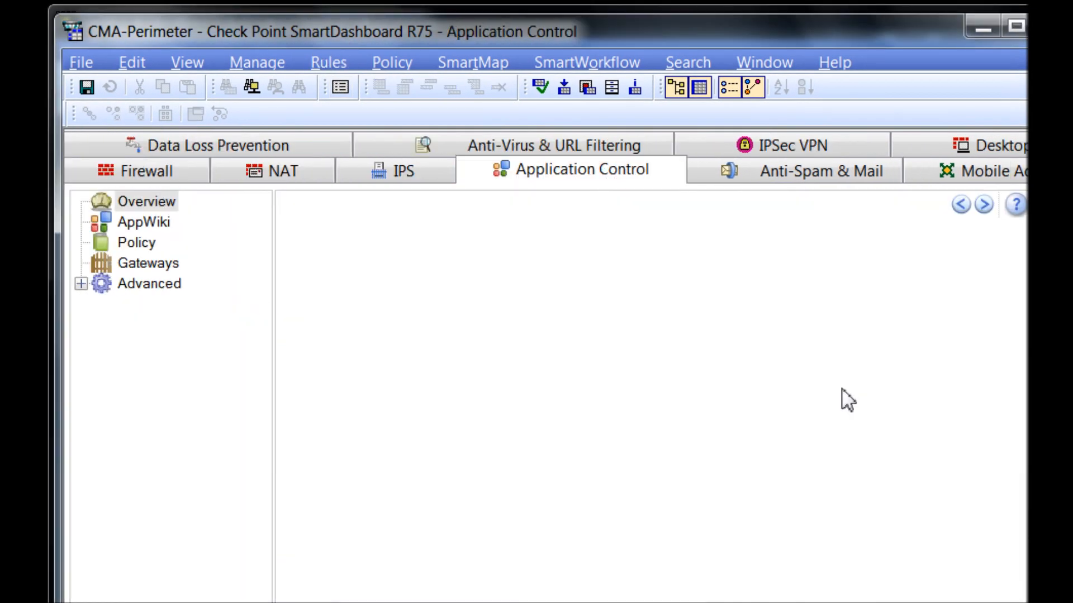
left_click(146, 201)
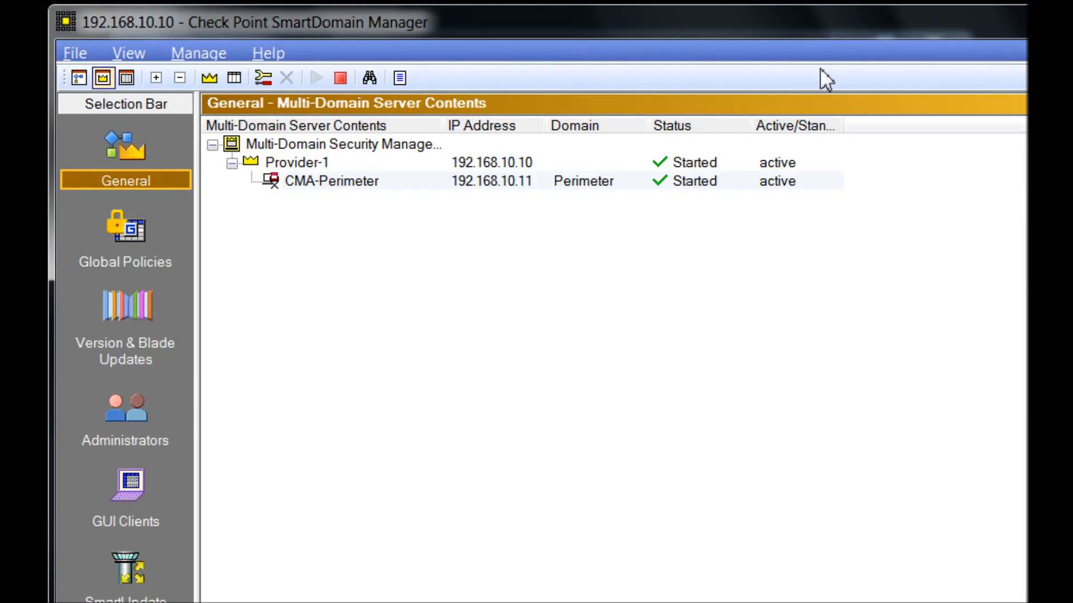
left_click(267, 54)
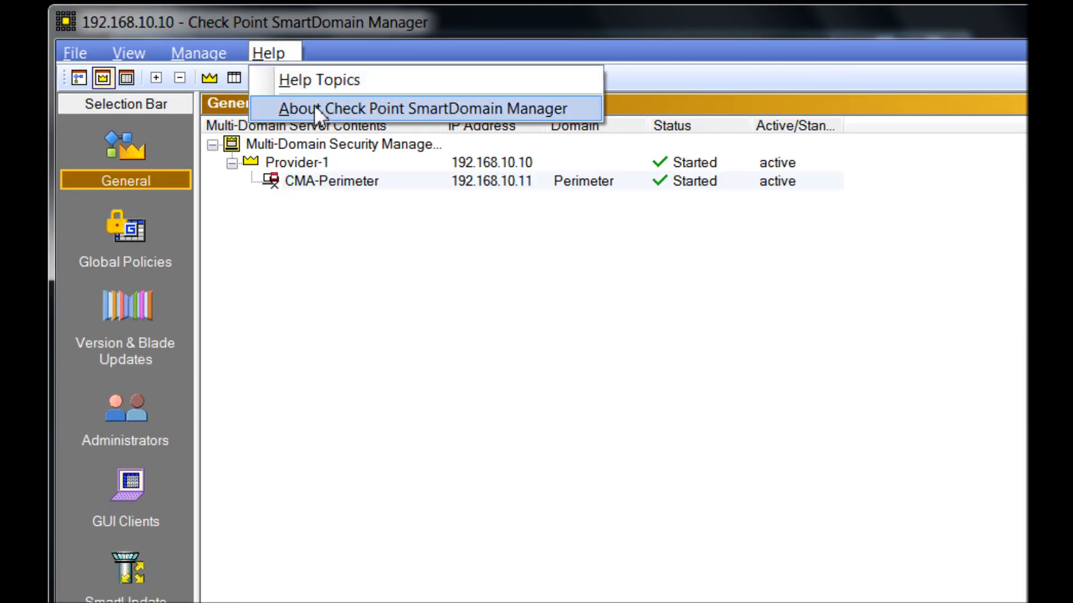